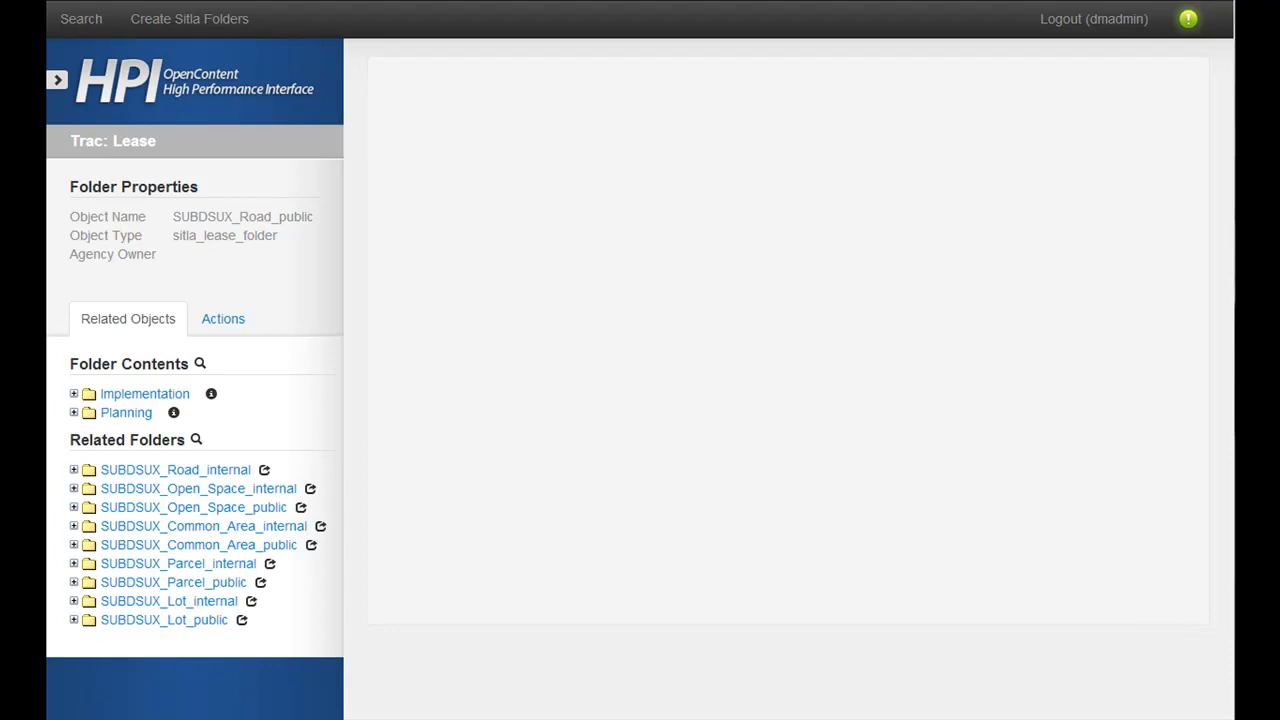
mouse_move(317, 300)
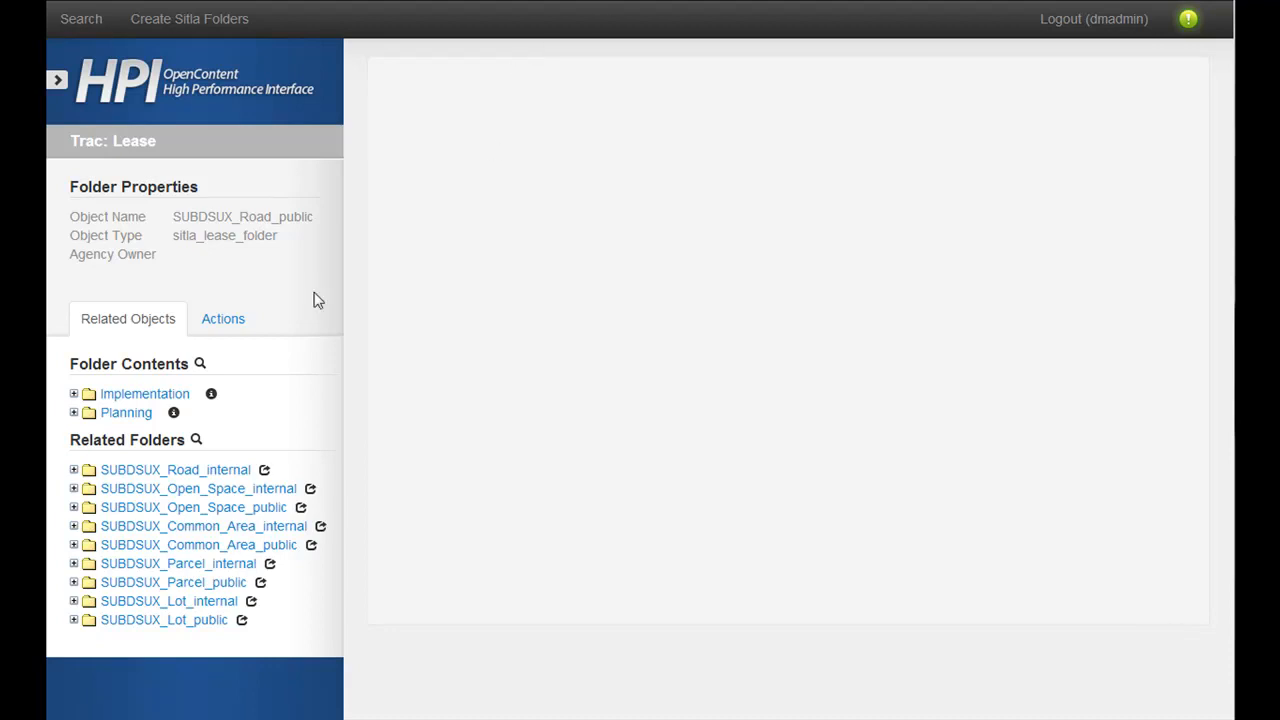
mouse_move(284, 219)
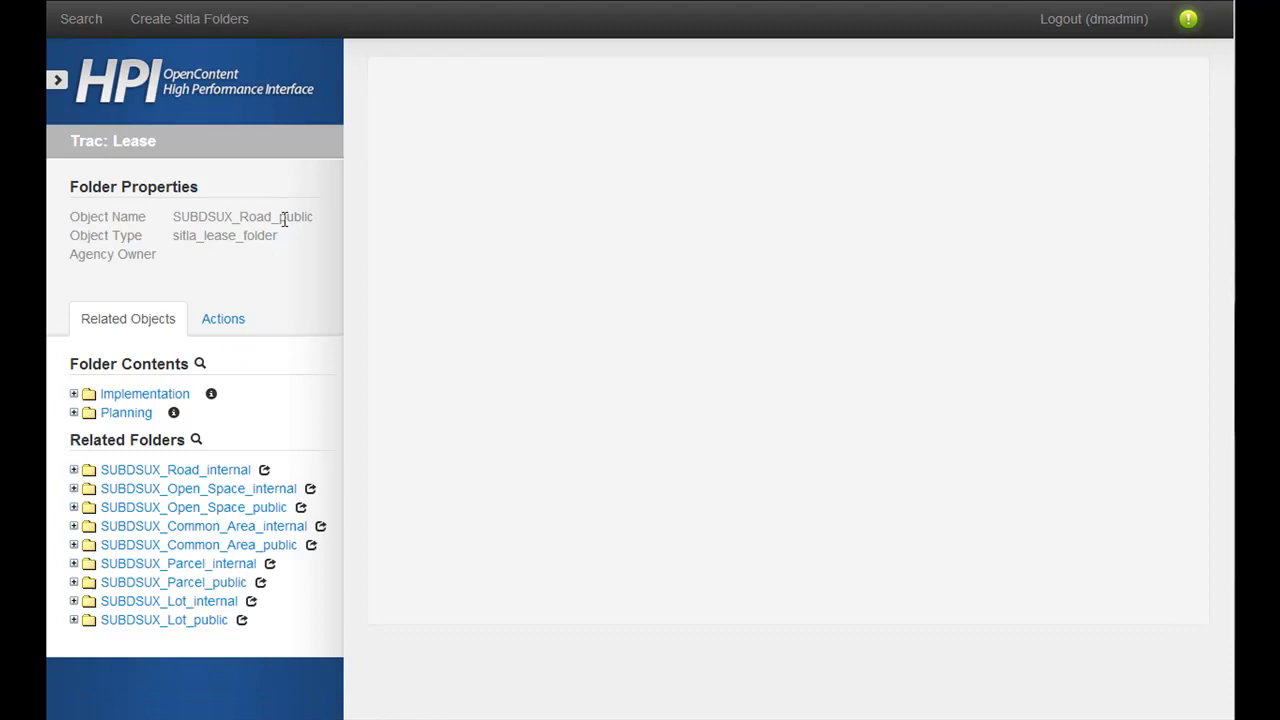
mouse_move(165, 124)
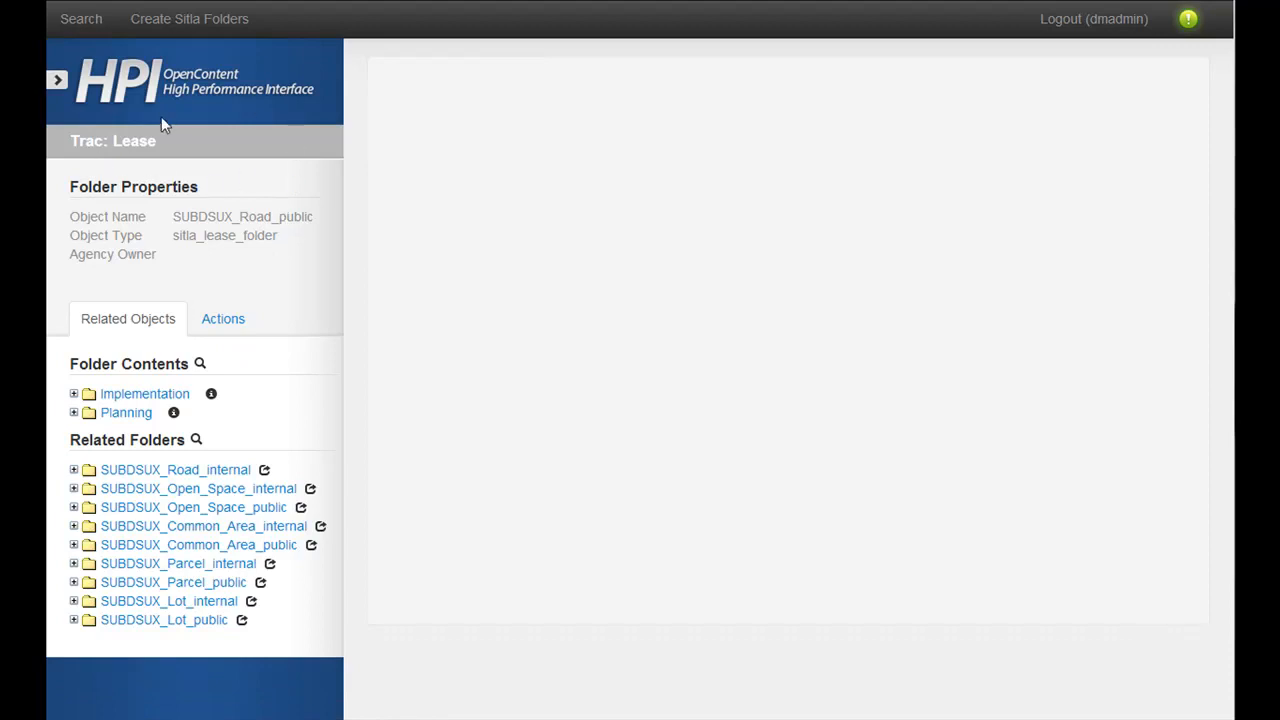
mouse_move(264, 418)
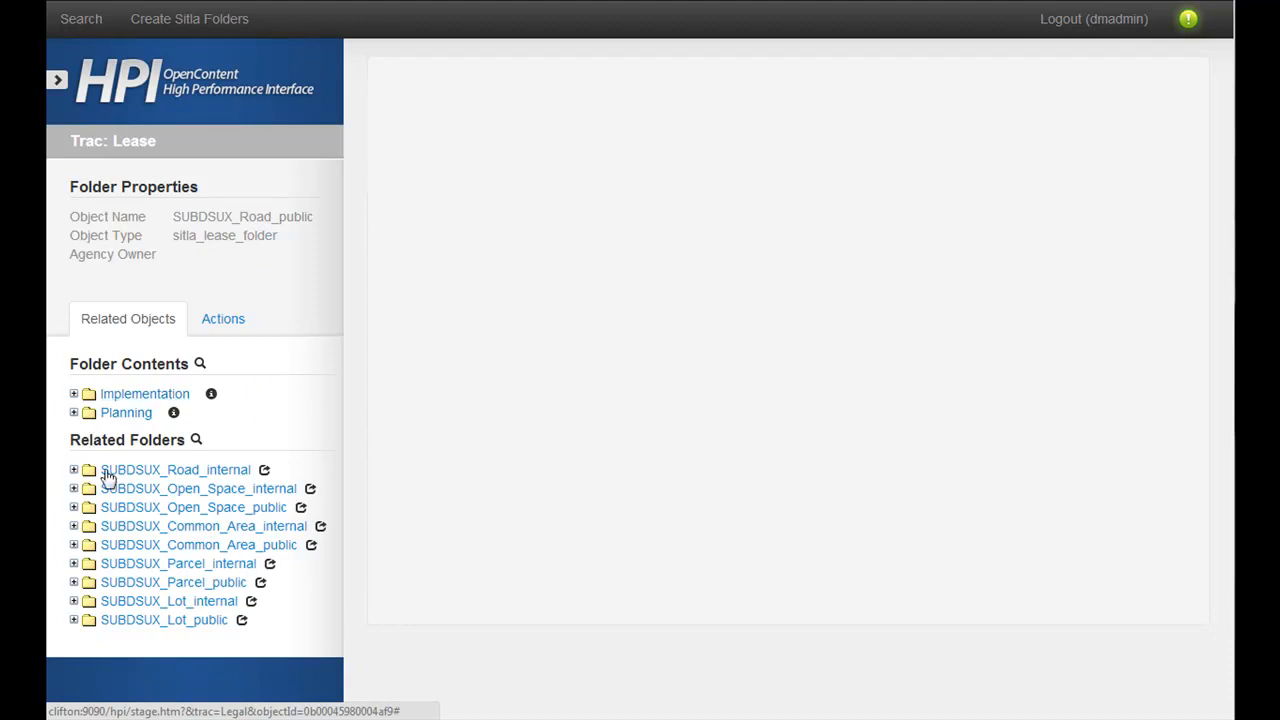
Open Add Documents from SUBDSUX_Road_public's Actions, then cancel without adding any files.
click(223, 318)
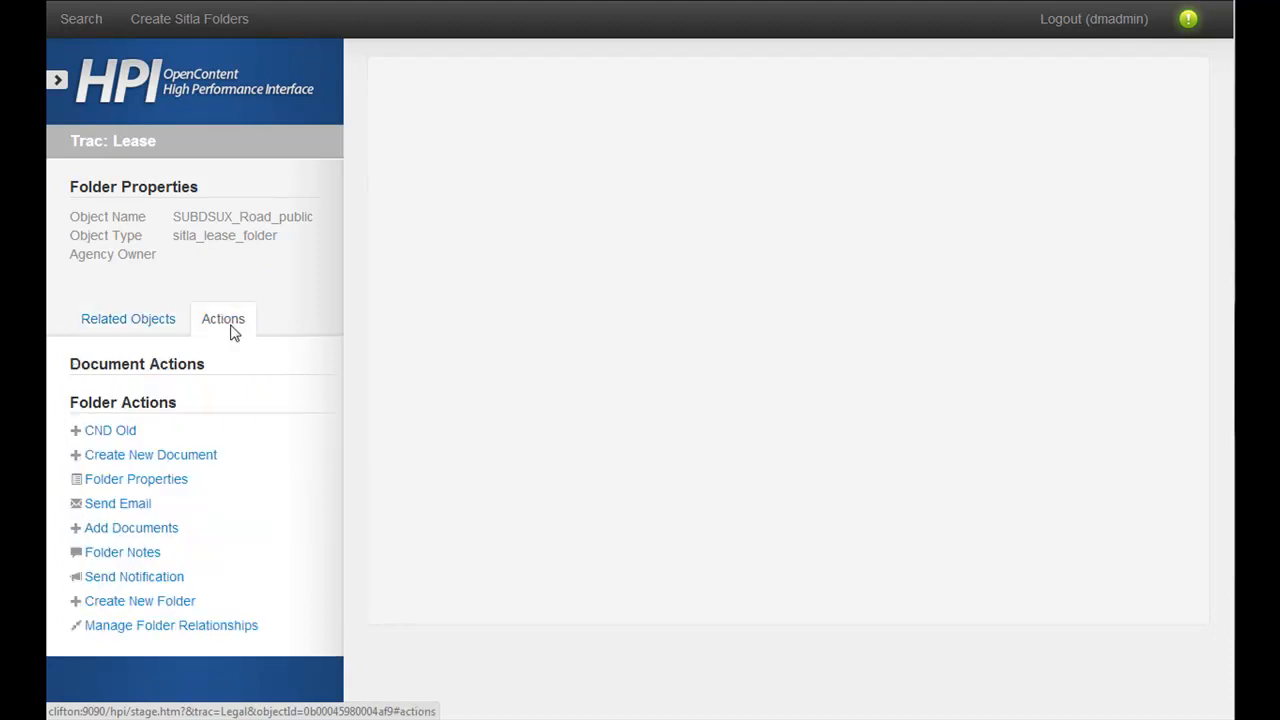
mouse_move(238, 349)
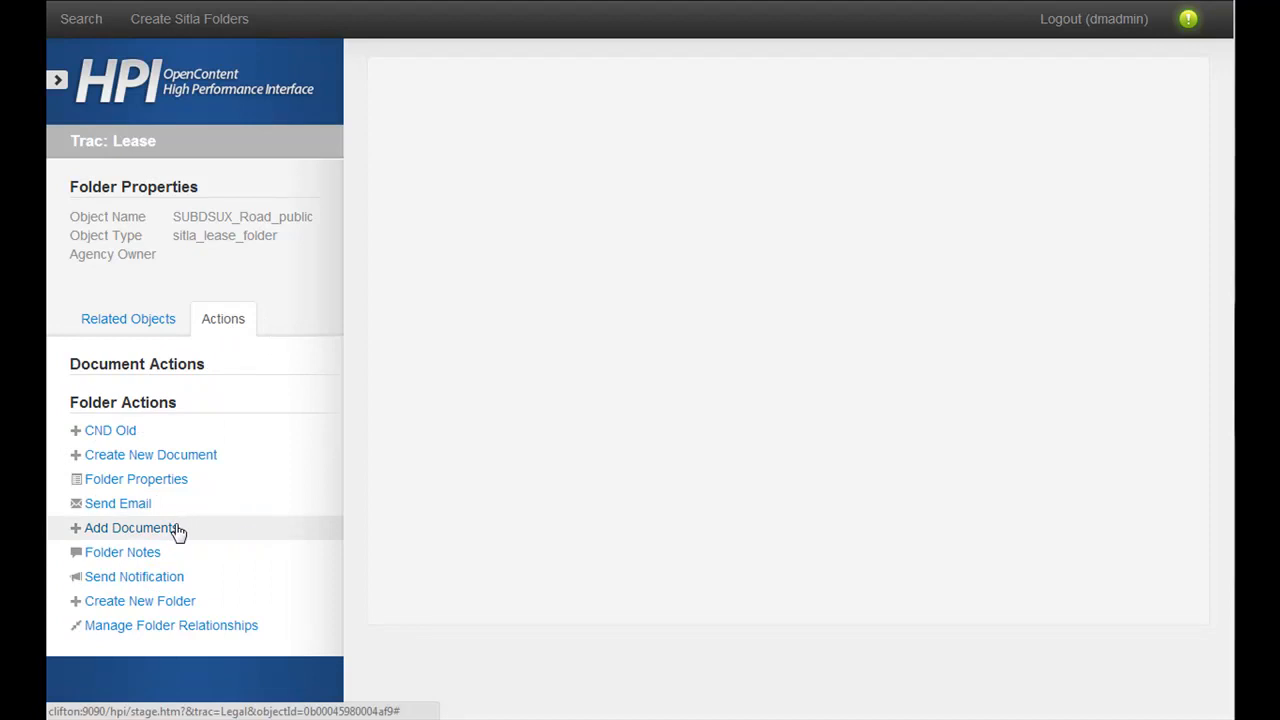
click(131, 527)
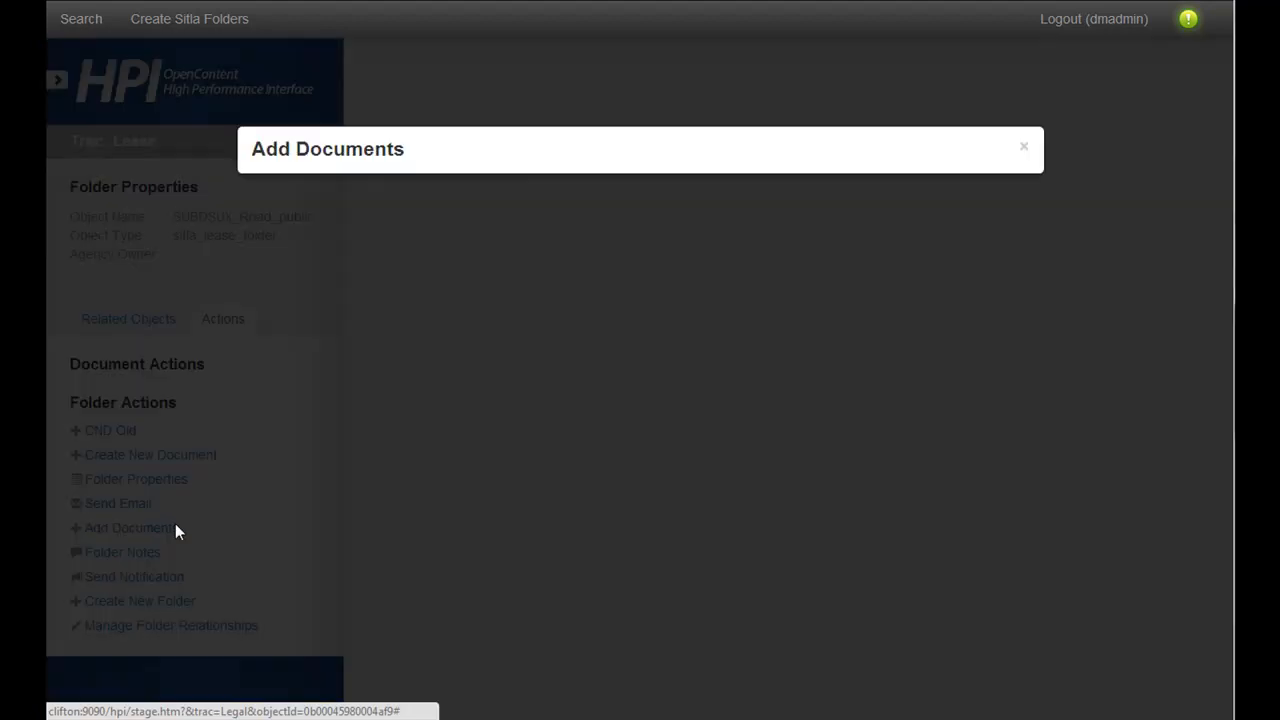
click(959, 438)
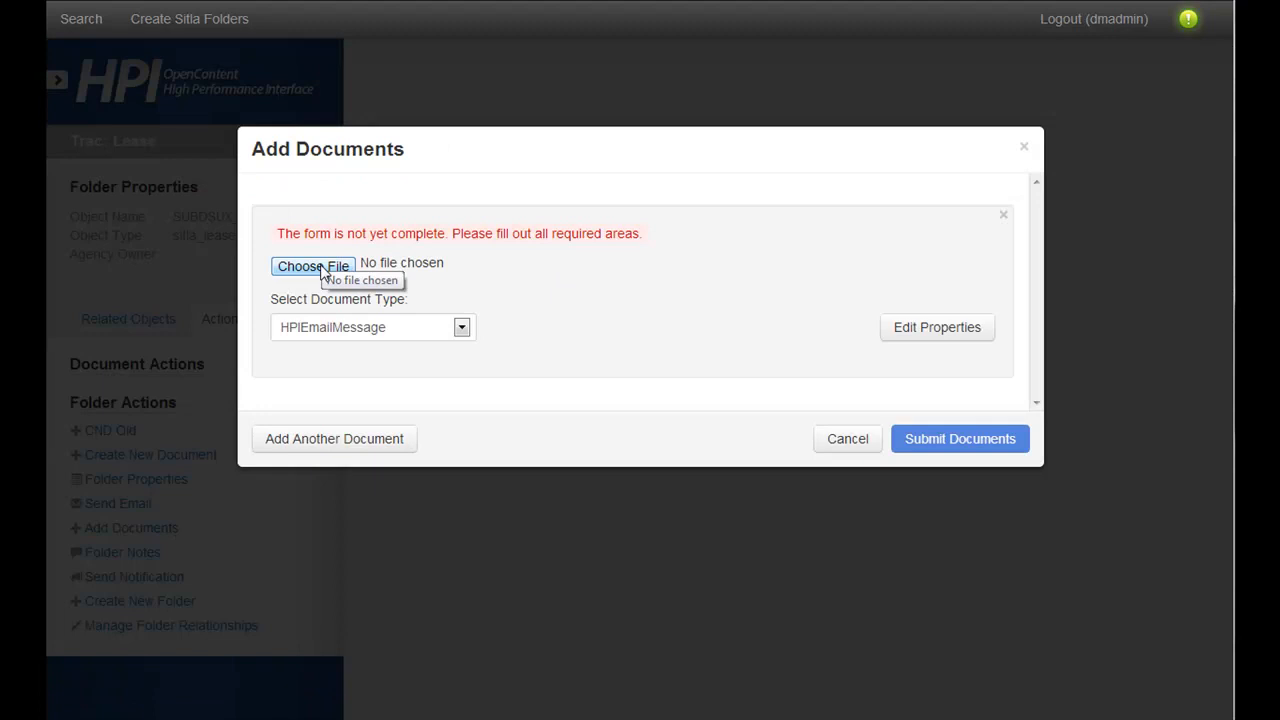
mouse_move(615, 434)
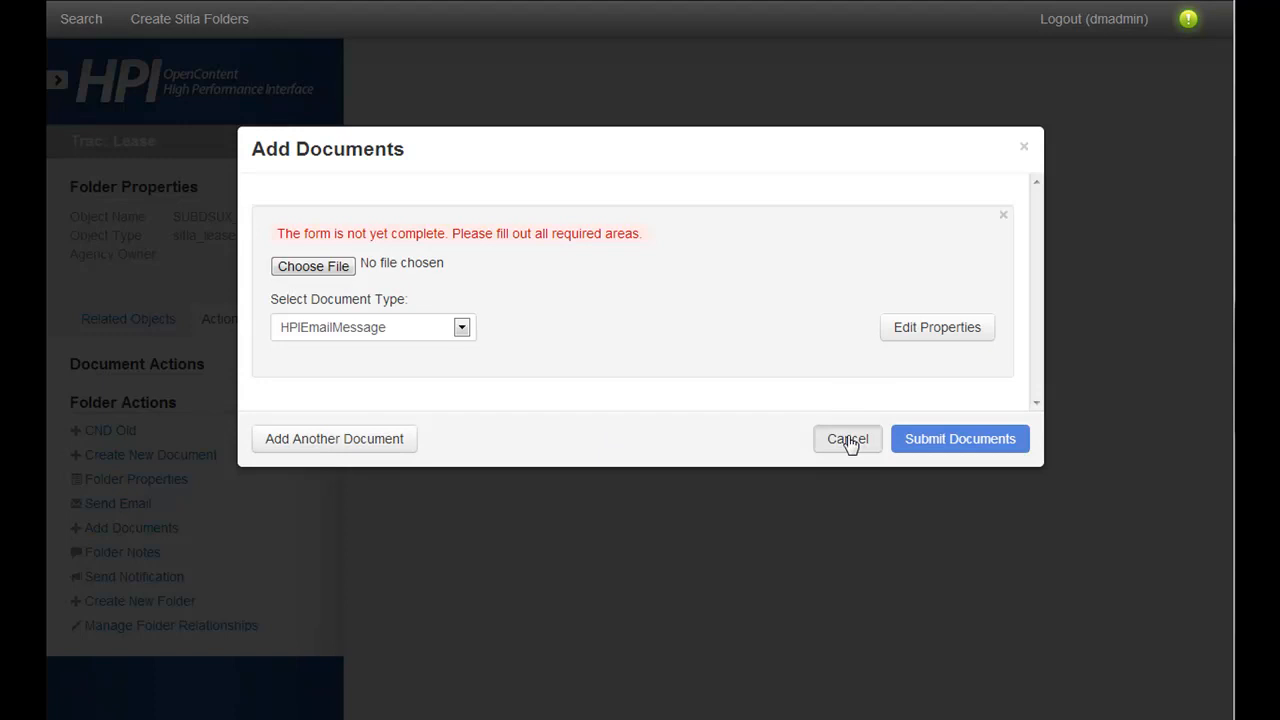
click(847, 439)
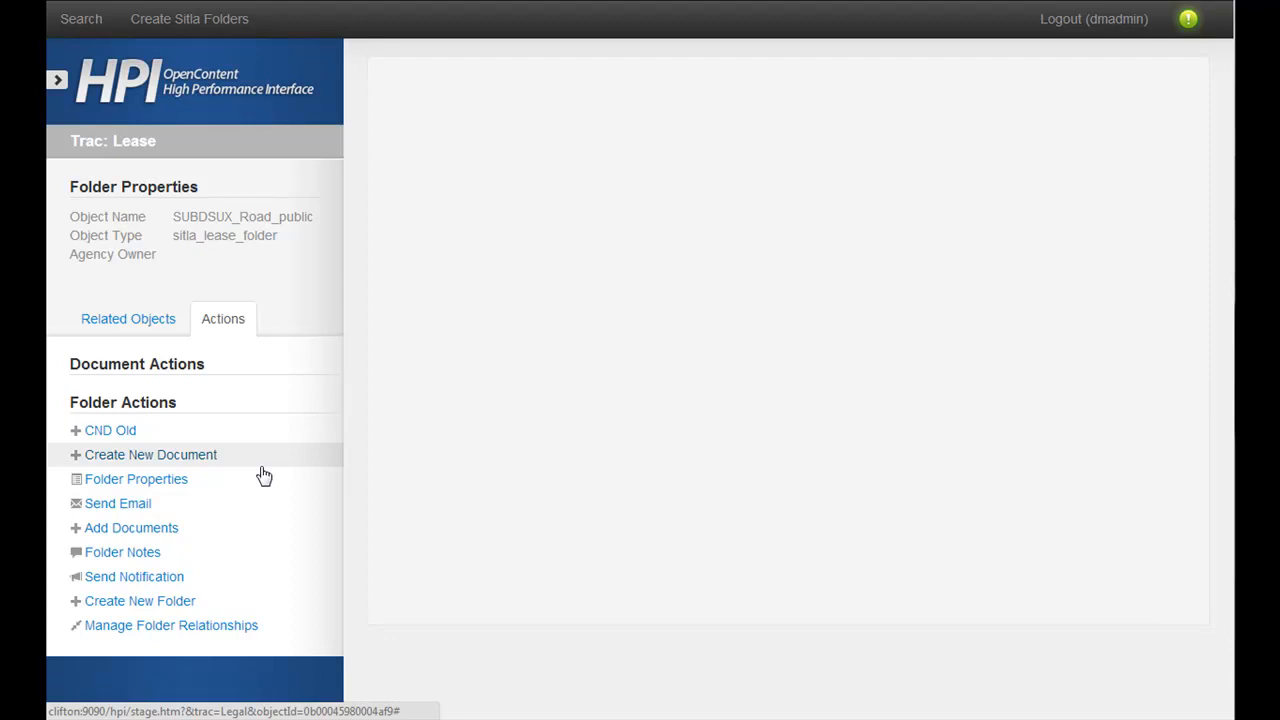
mouse_move(243, 476)
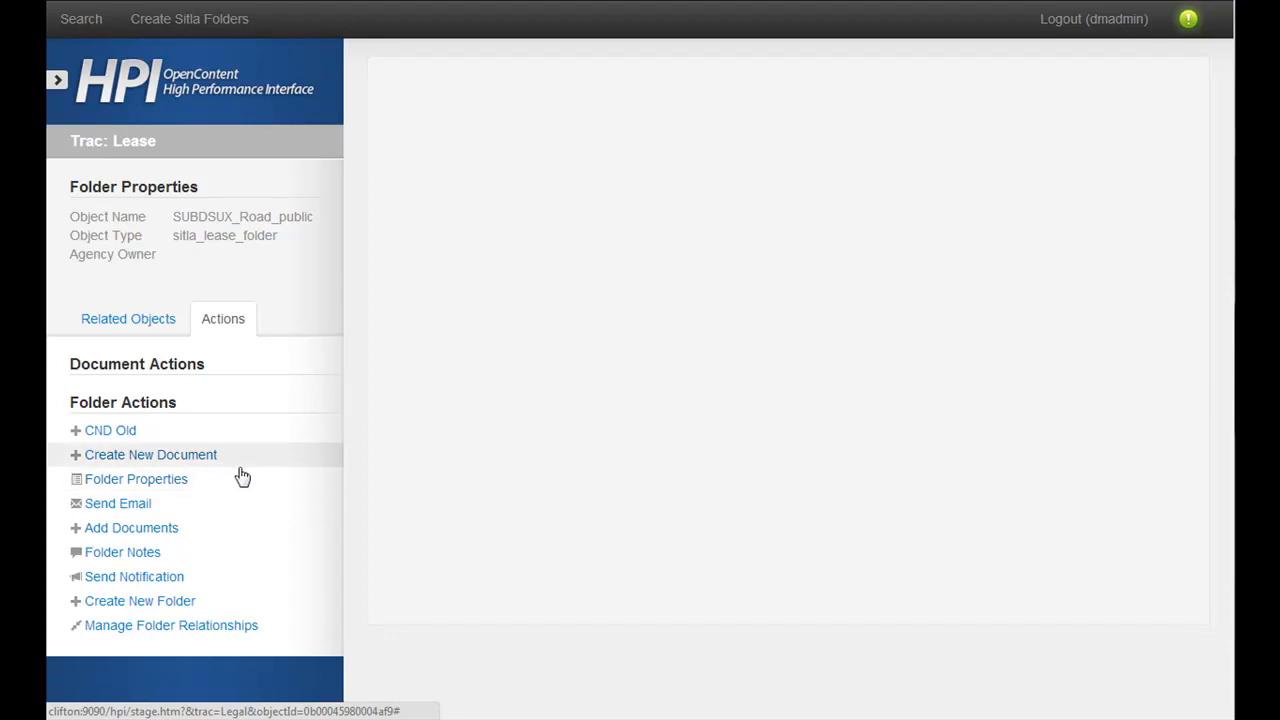
mouse_move(167, 461)
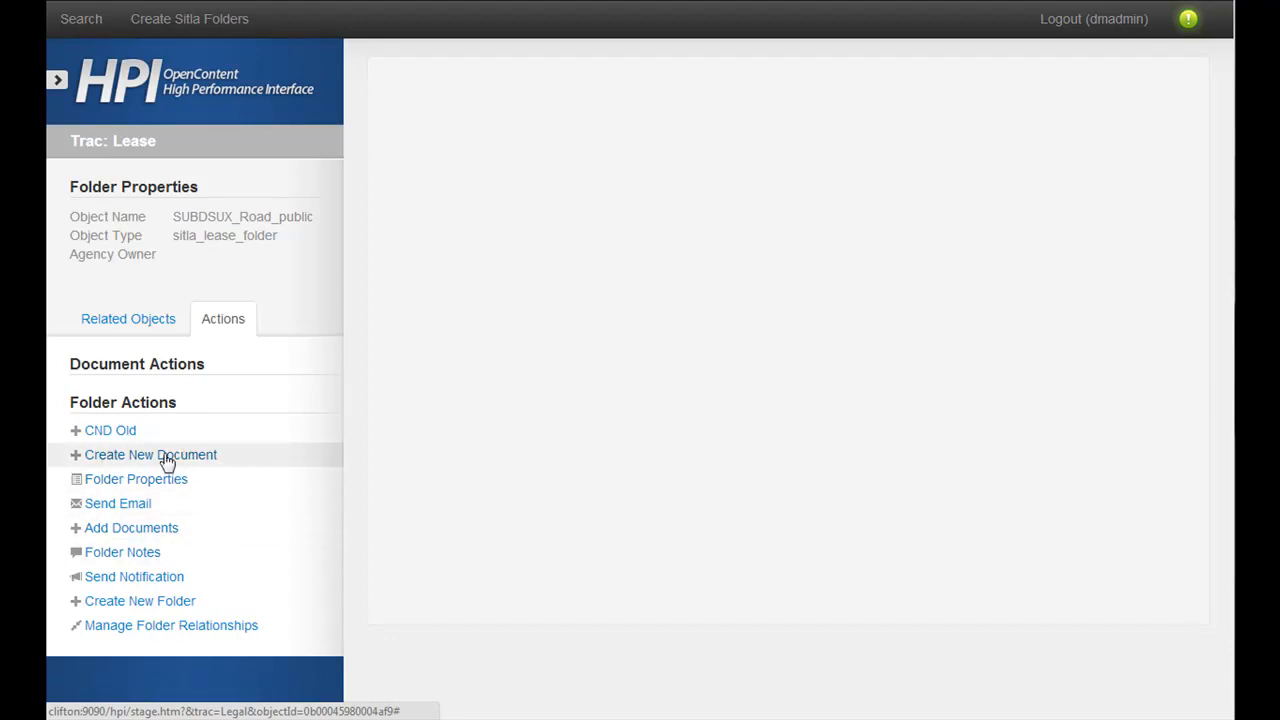
mouse_move(236, 467)
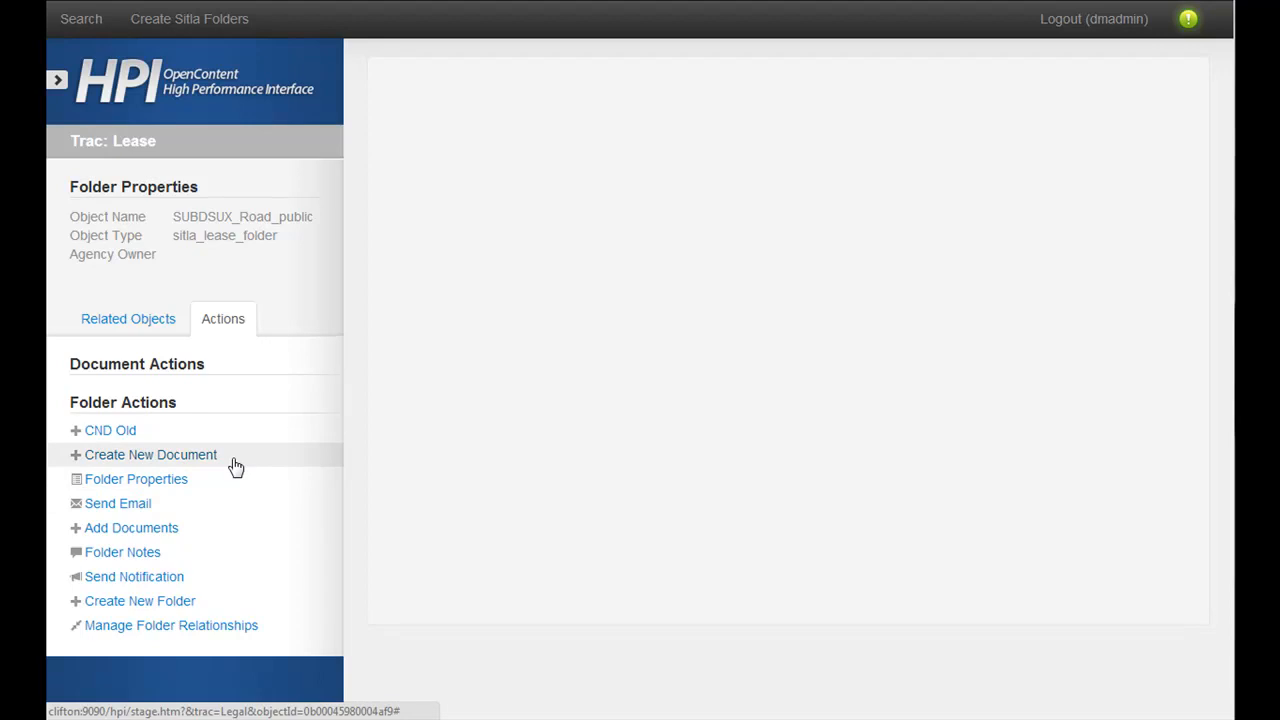
Start a new document in the folder with SOP Document as its type.
click(151, 454)
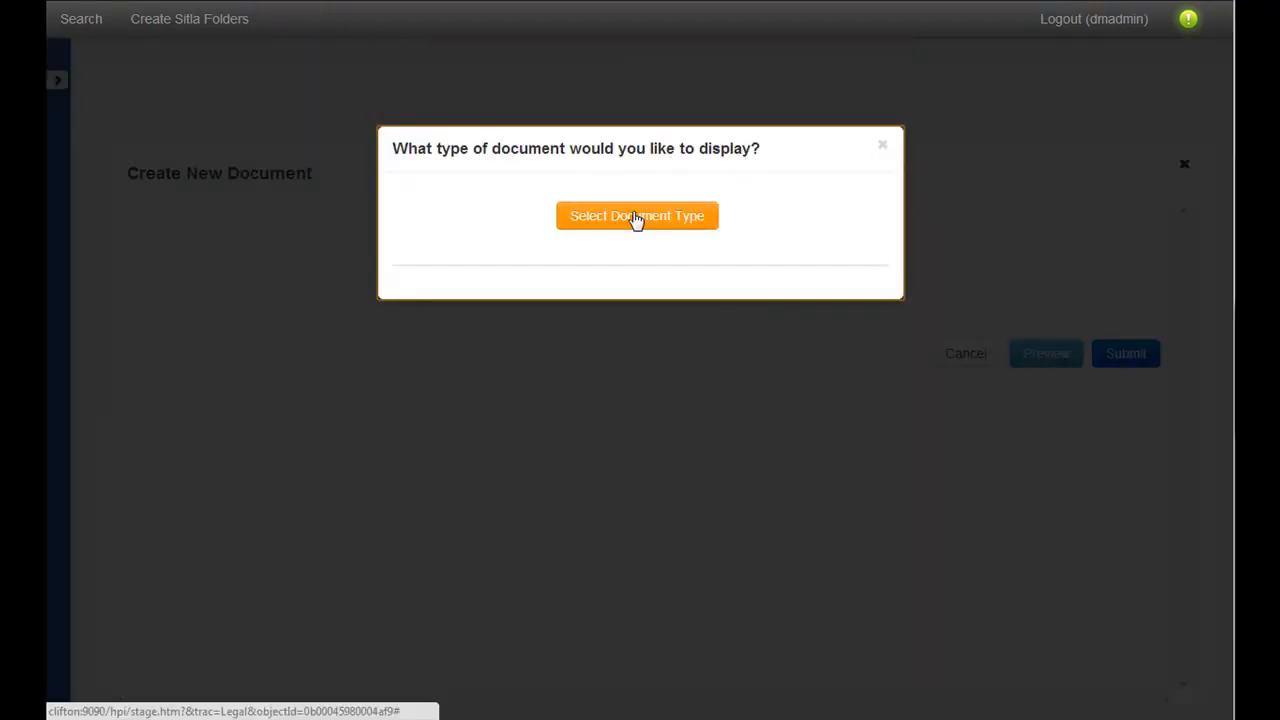
click(637, 216)
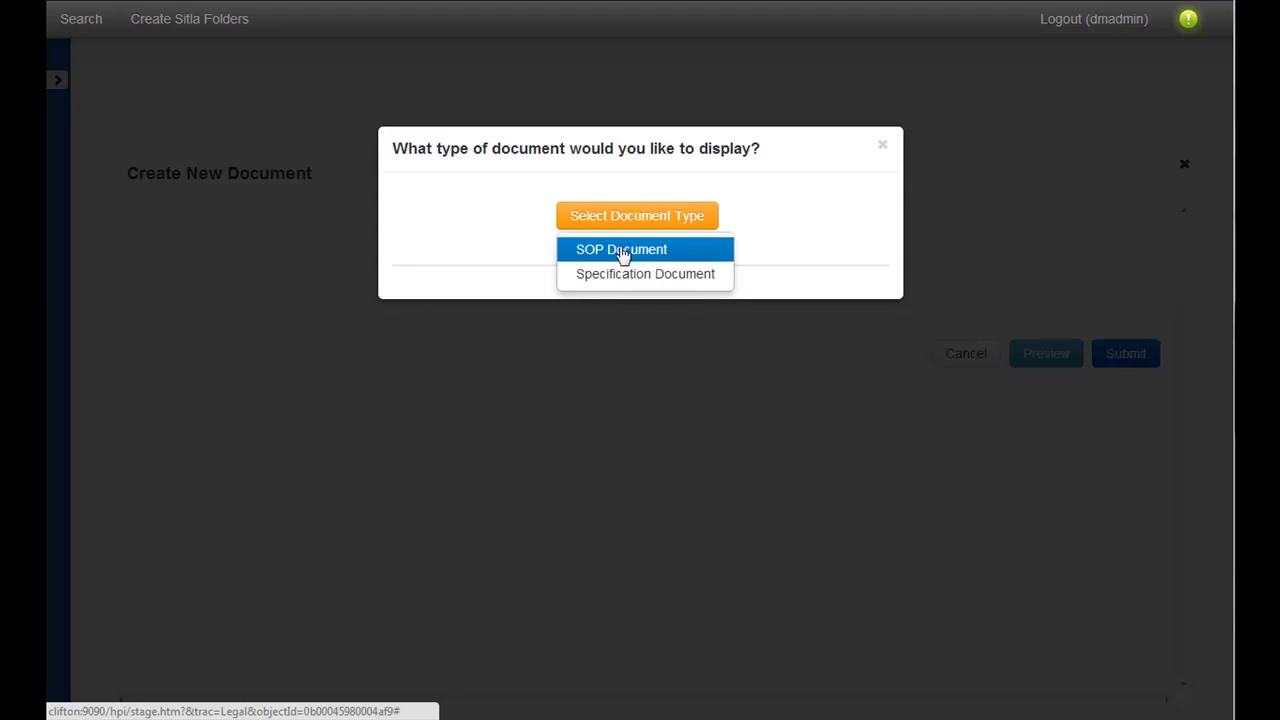
click(621, 249)
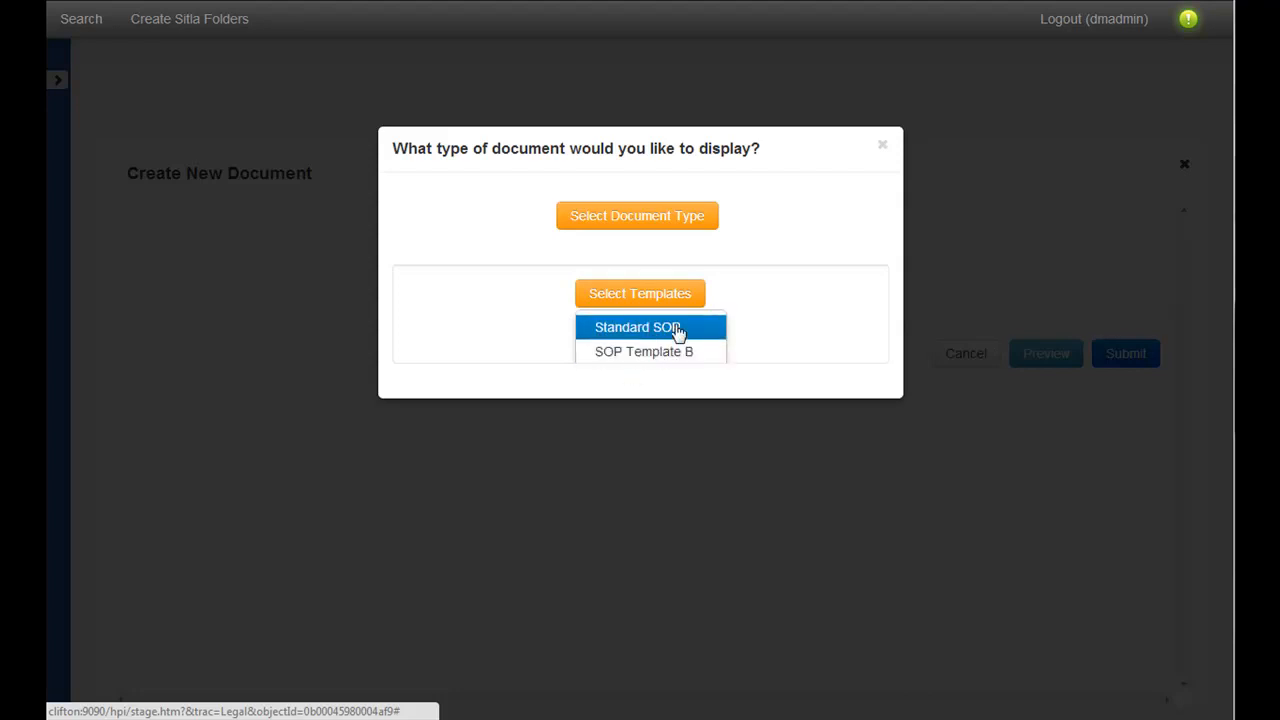
mouse_move(707, 337)
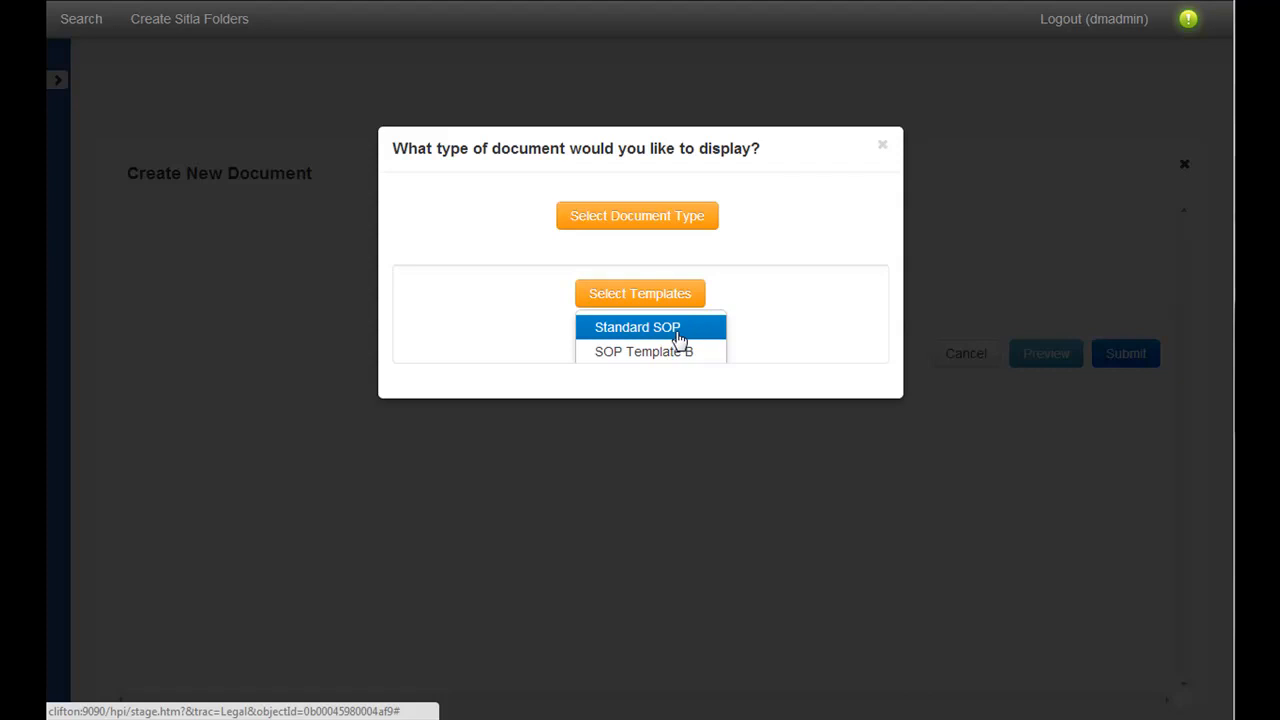
Use the Standard SOP template, titled 'Demo Doc', review date 04/30/2014, Site C.
click(637, 327)
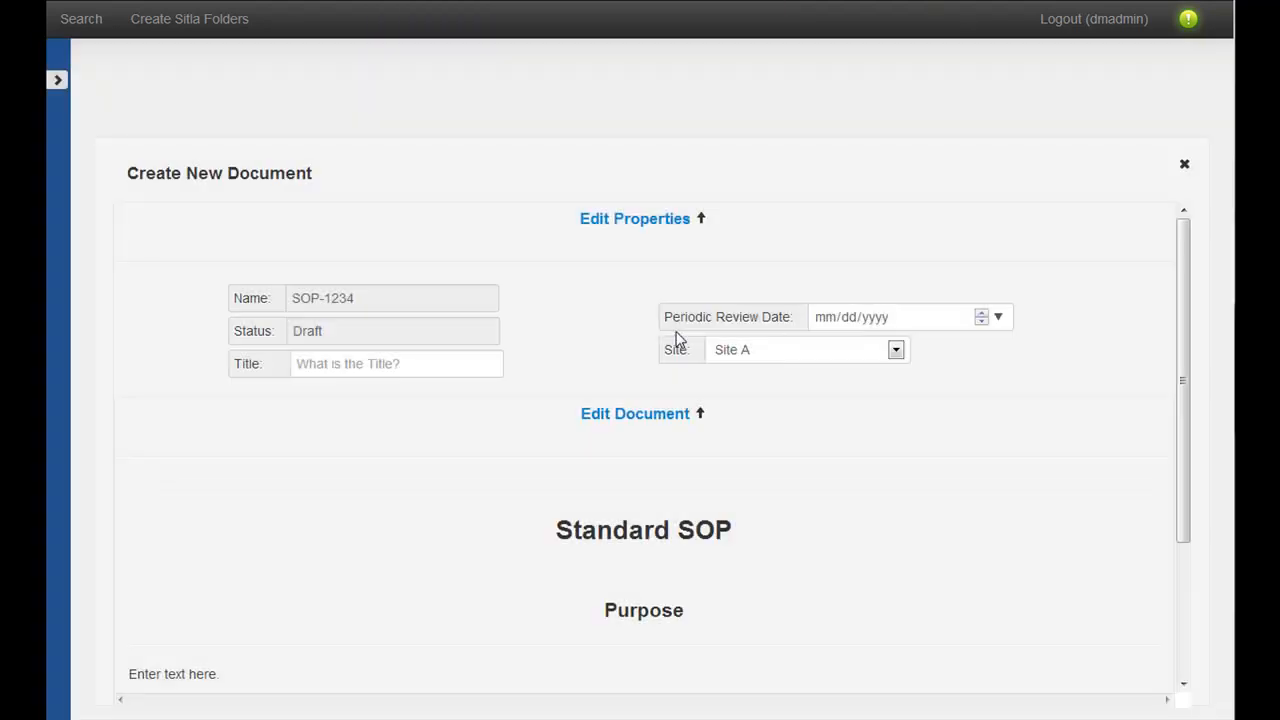
mouse_move(705, 296)
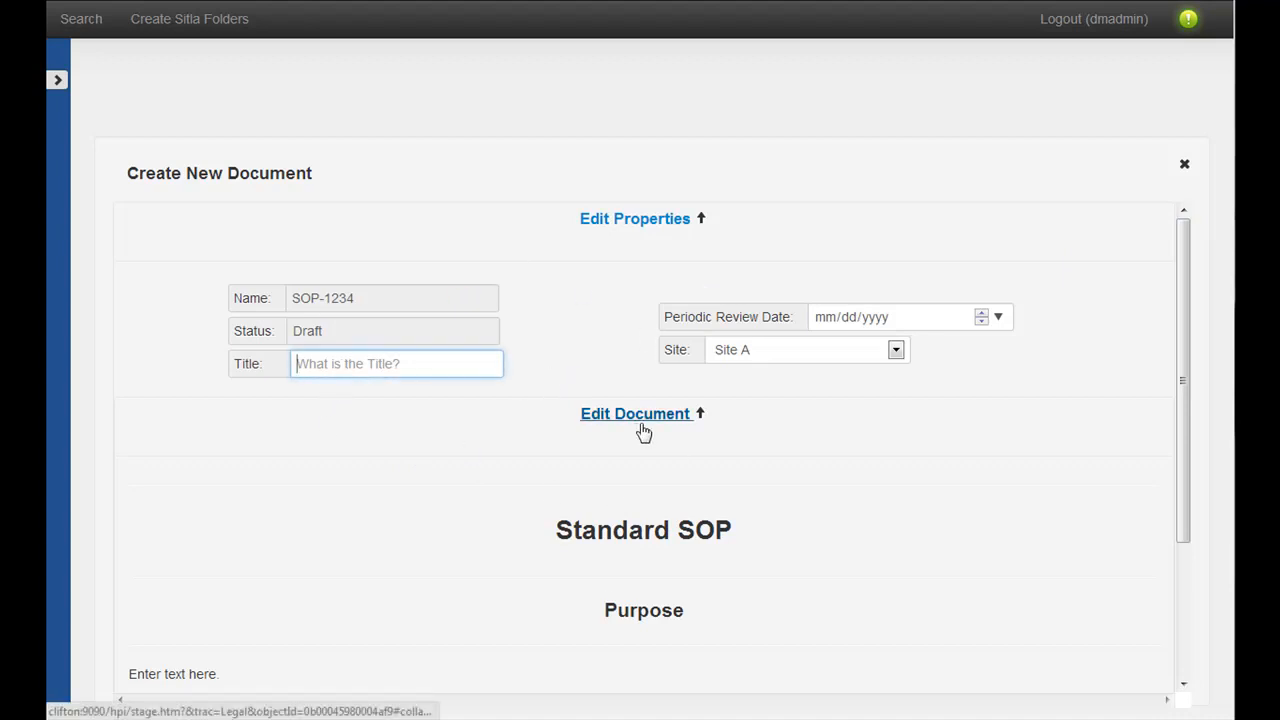
text(Demo Doc)
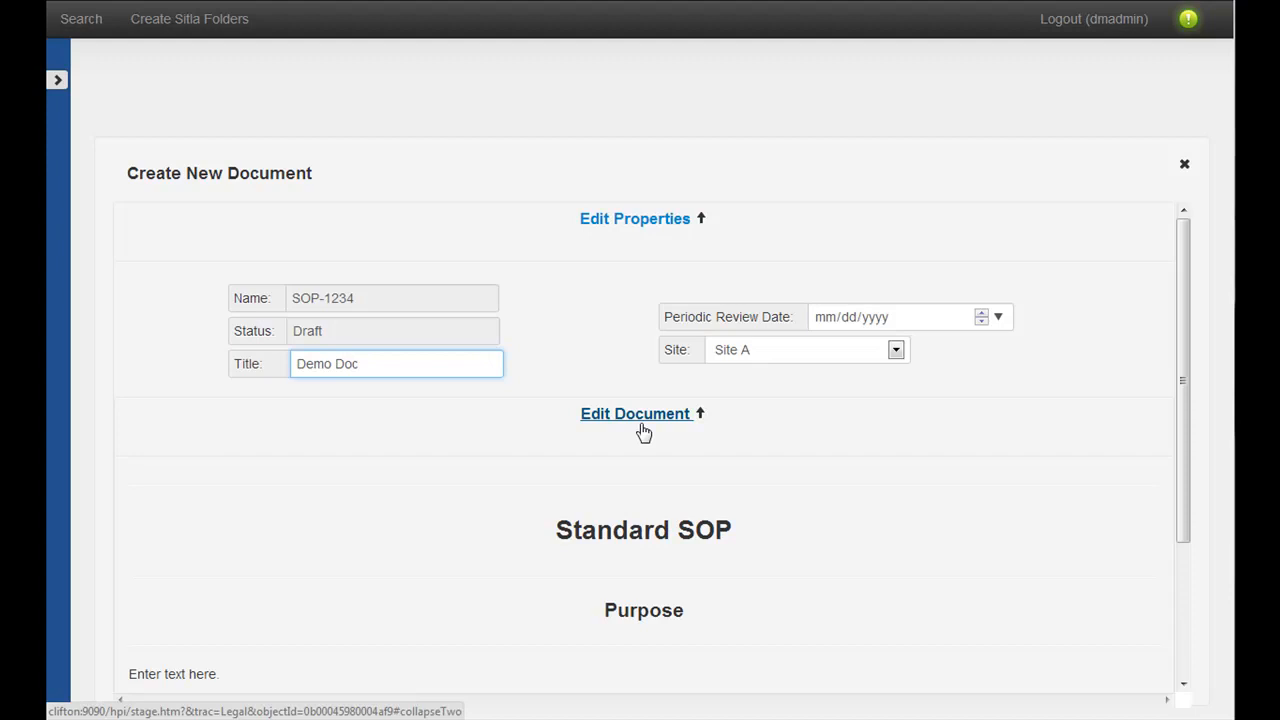
click(997, 317)
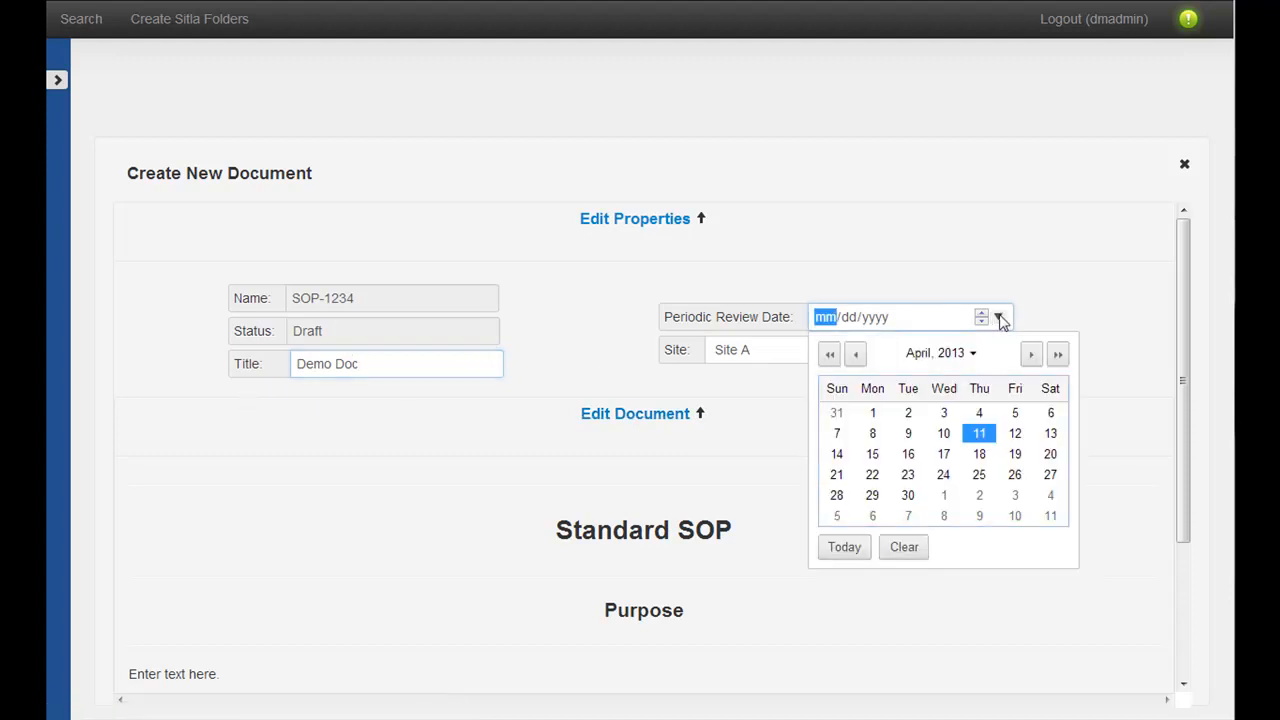
click(1057, 353)
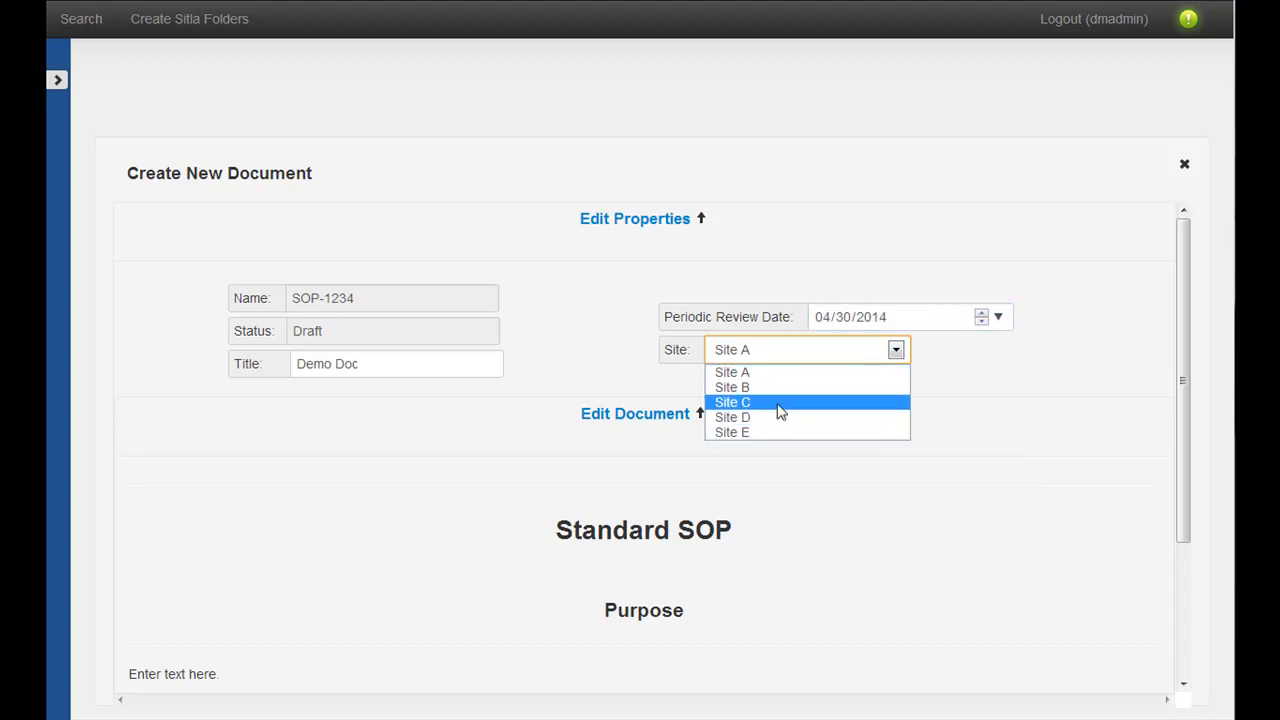
click(732, 402)
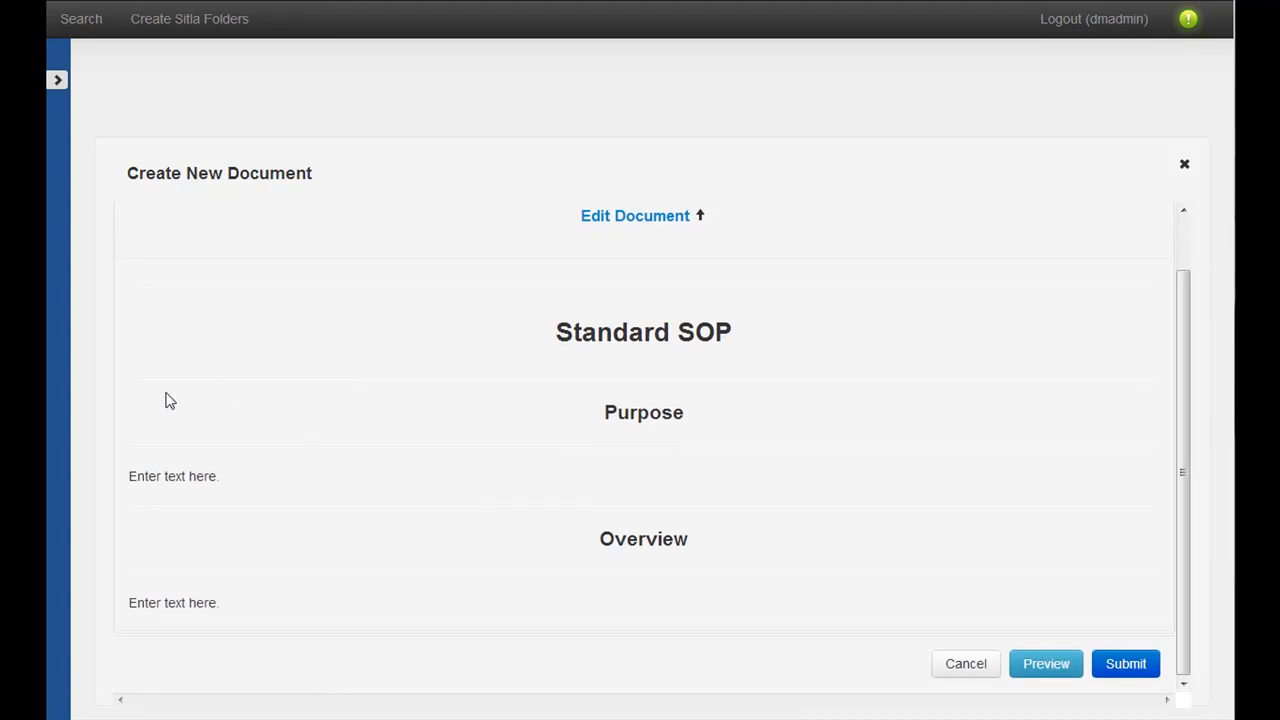
Select 'text here.' in the Purpose placeholder and apply bold and italic.
click(173, 476)
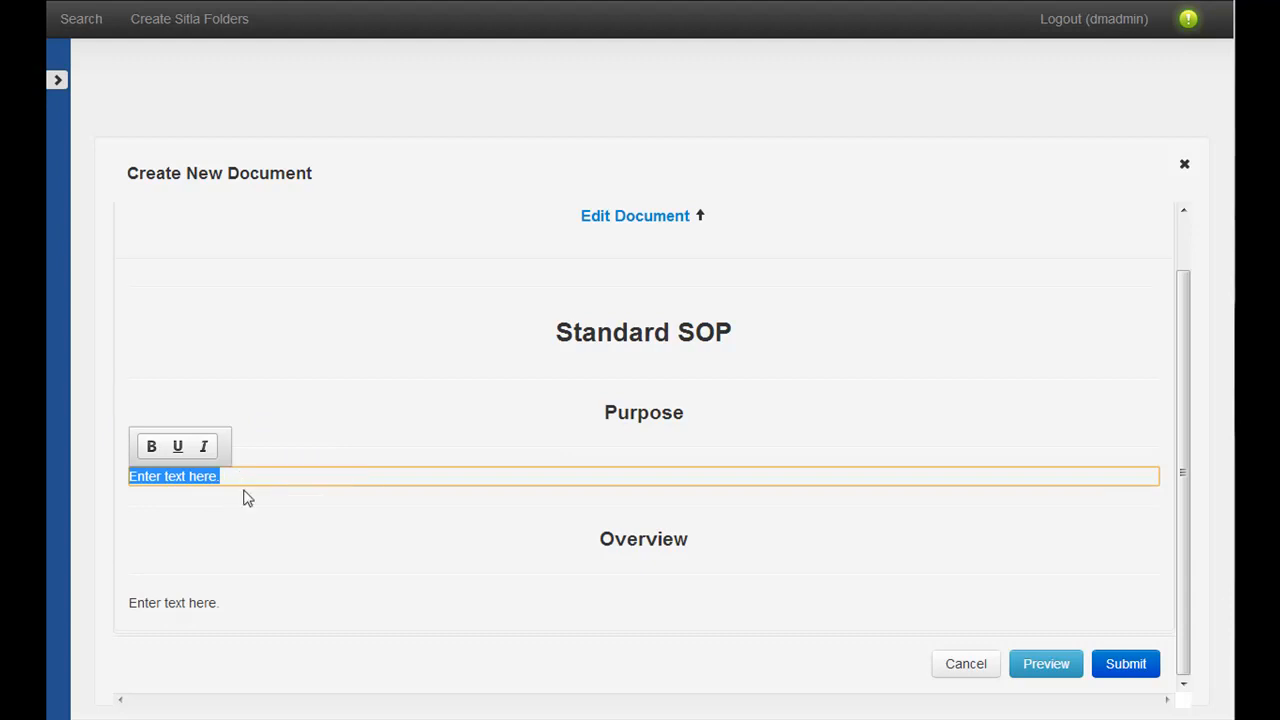
mouse_move(250, 480)
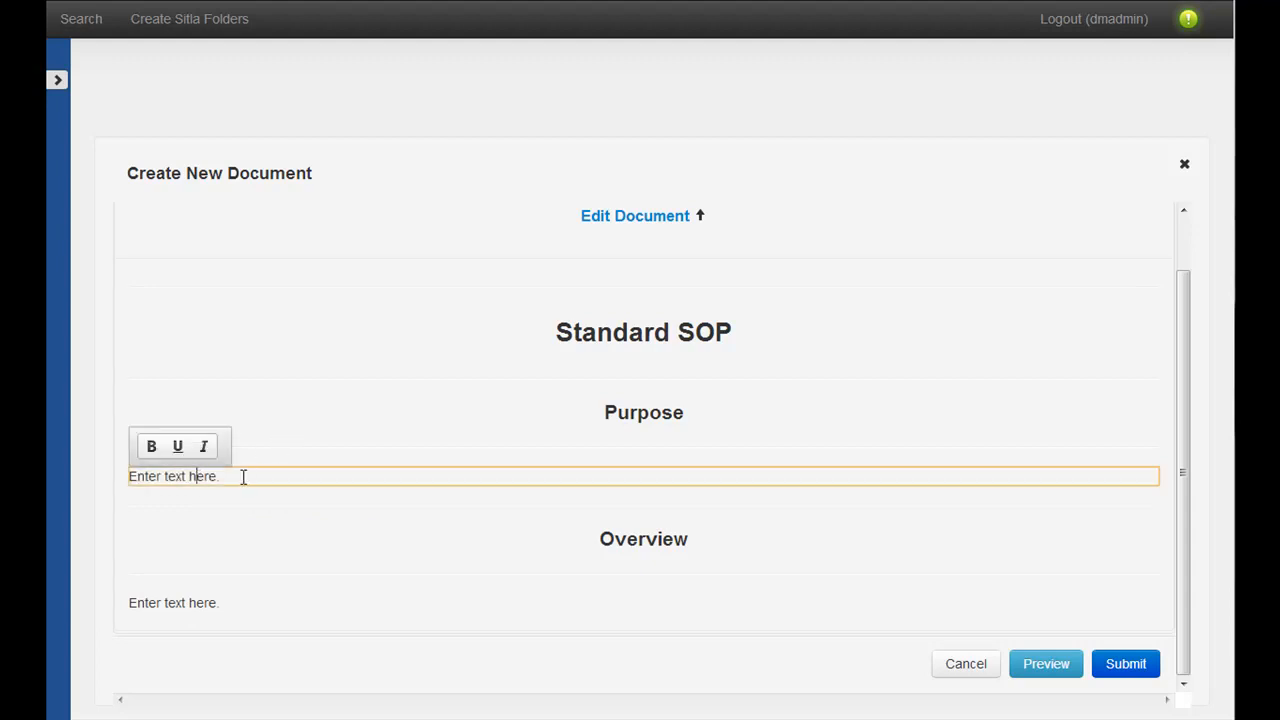
double_click(189, 476)
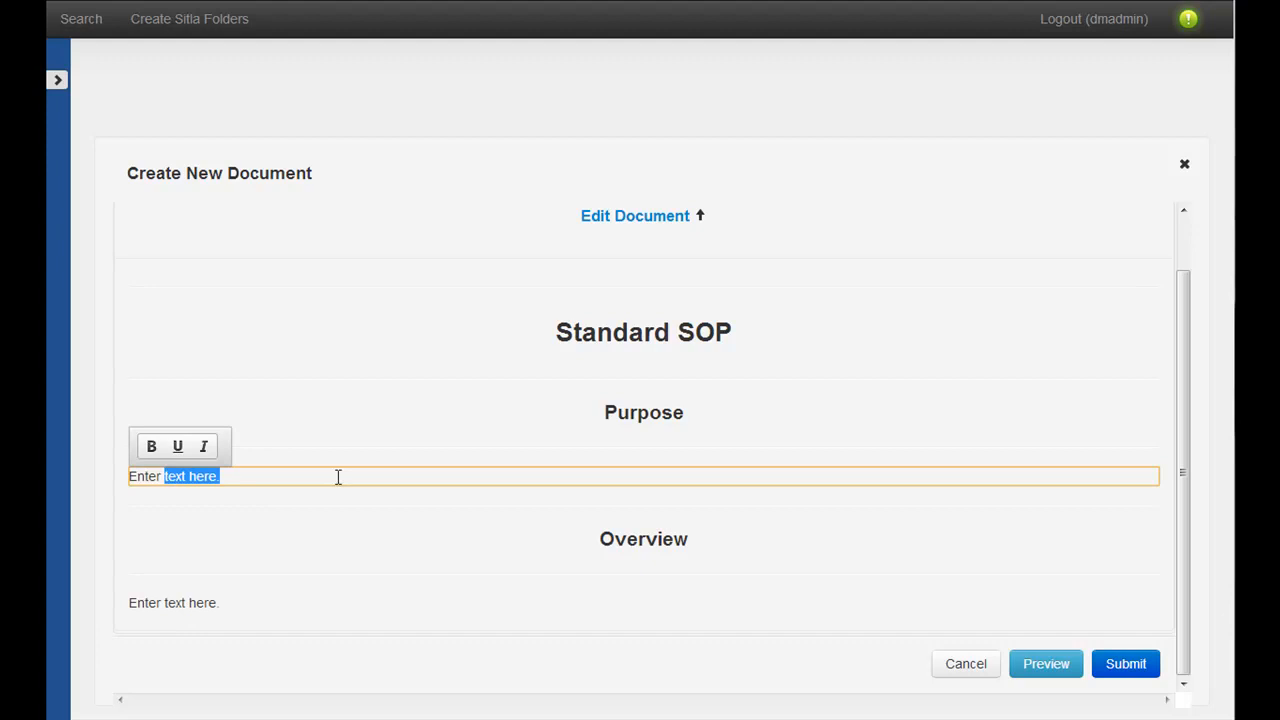
mouse_move(677, 454)
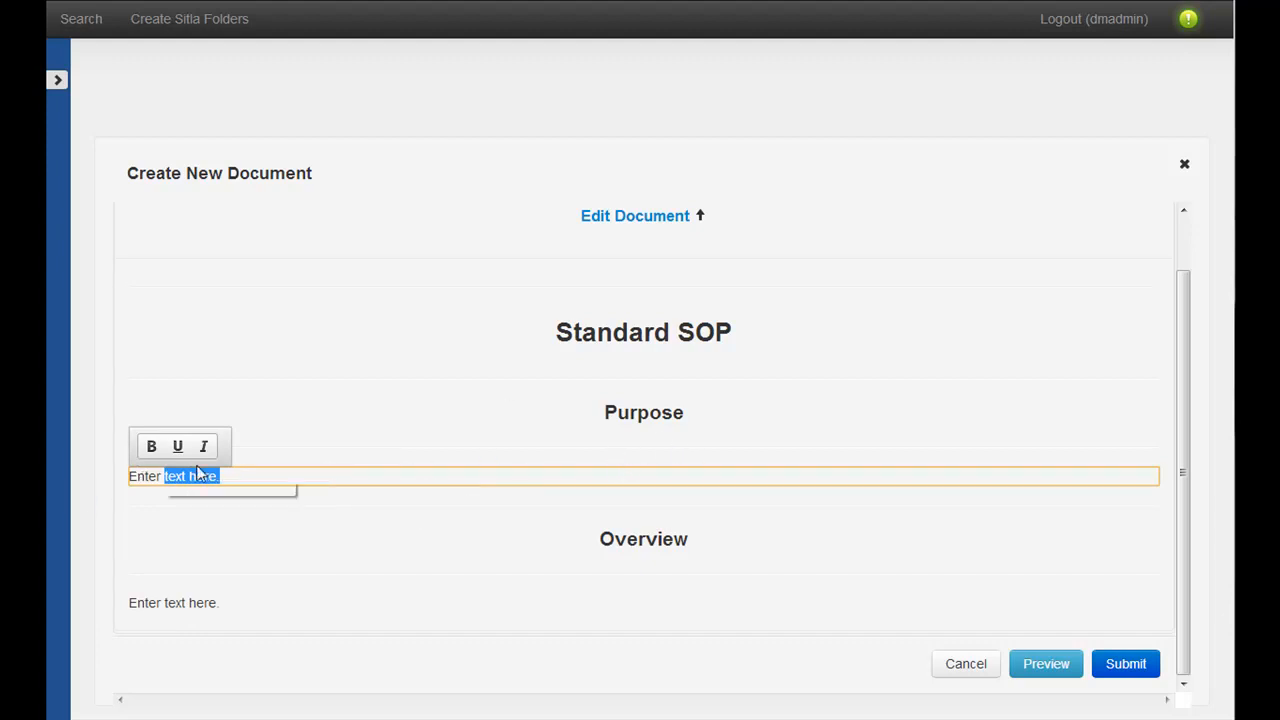
mouse_move(190, 476)
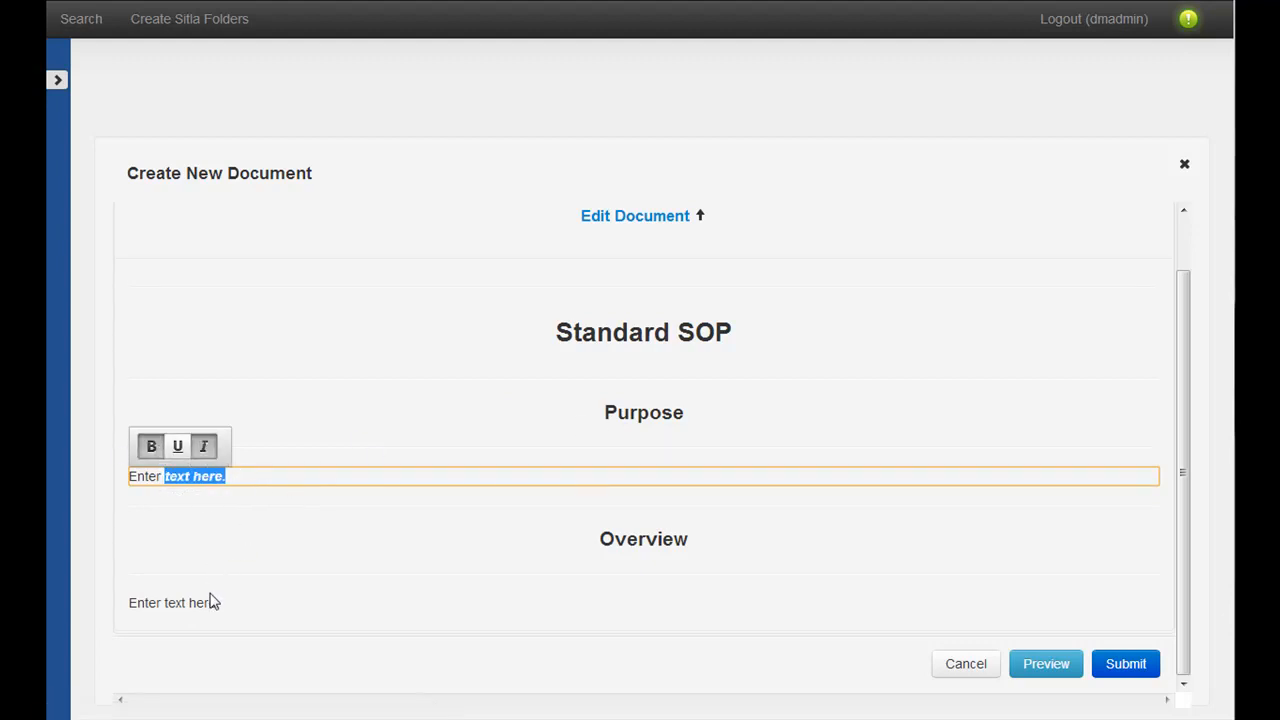
click(174, 602)
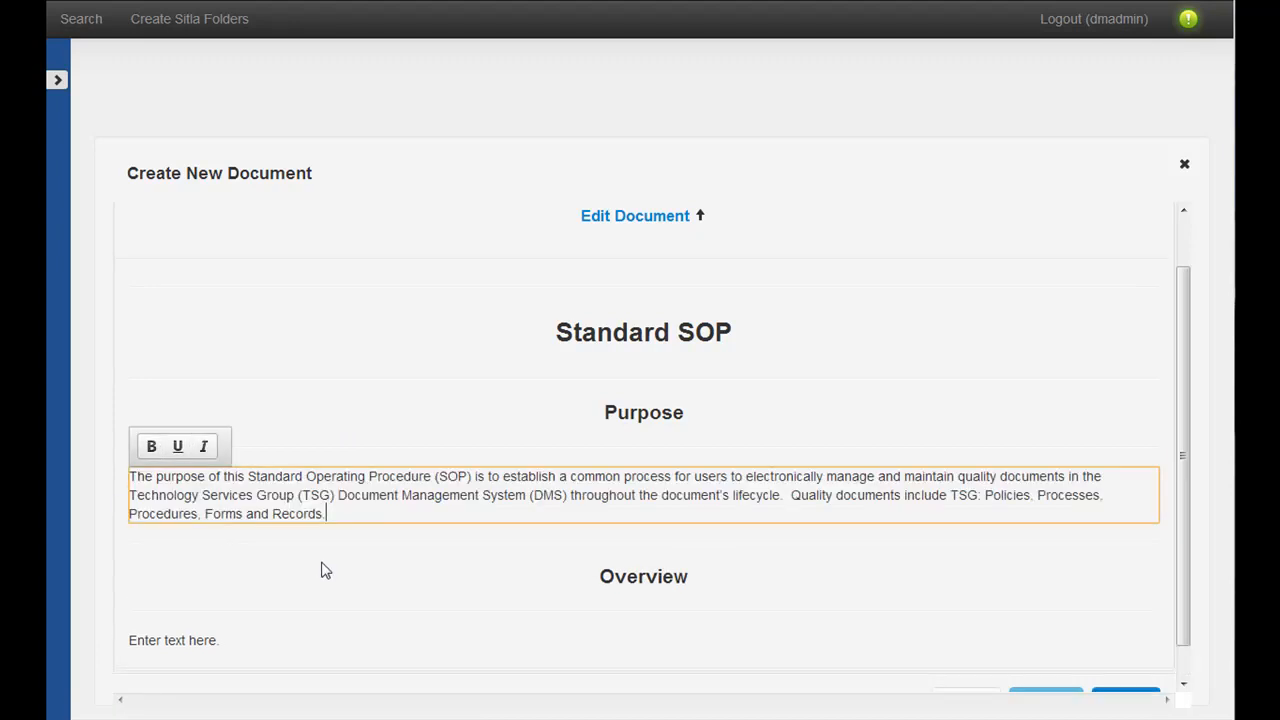
Scroll down past the filled Purpose and Overview sections to the Submit button.
scroll(down, 3)
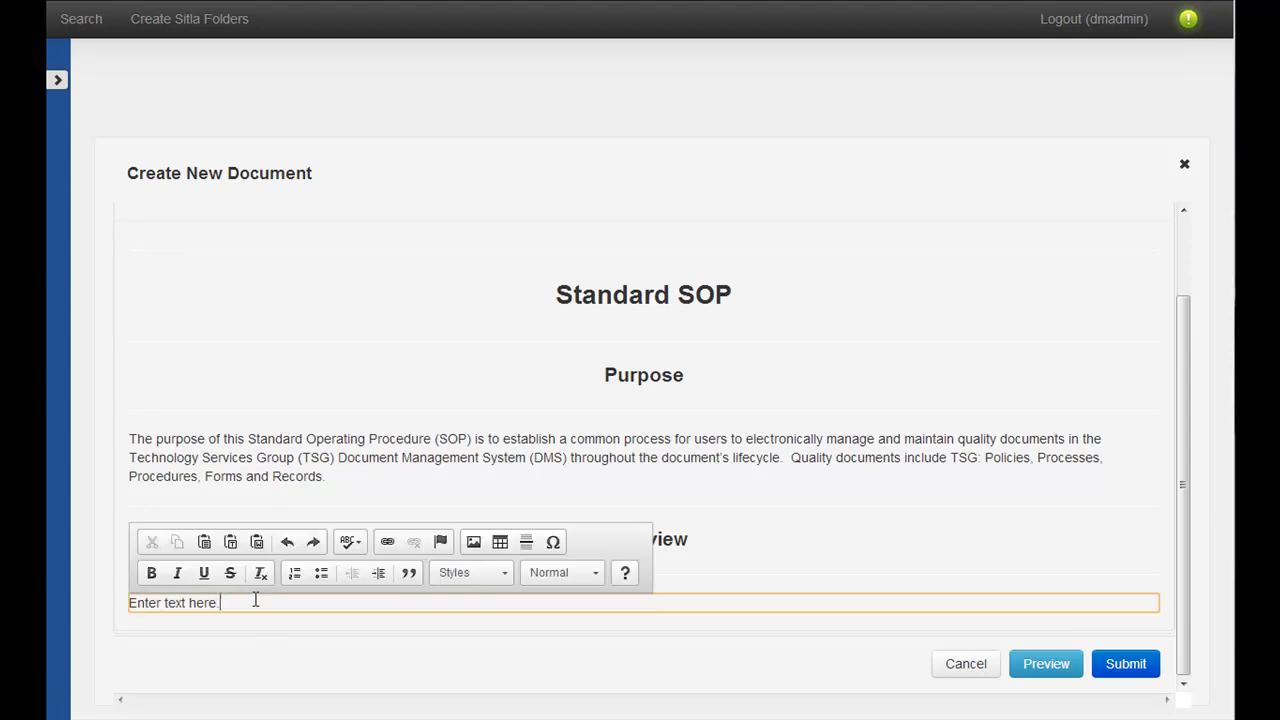
scroll(down, 3)
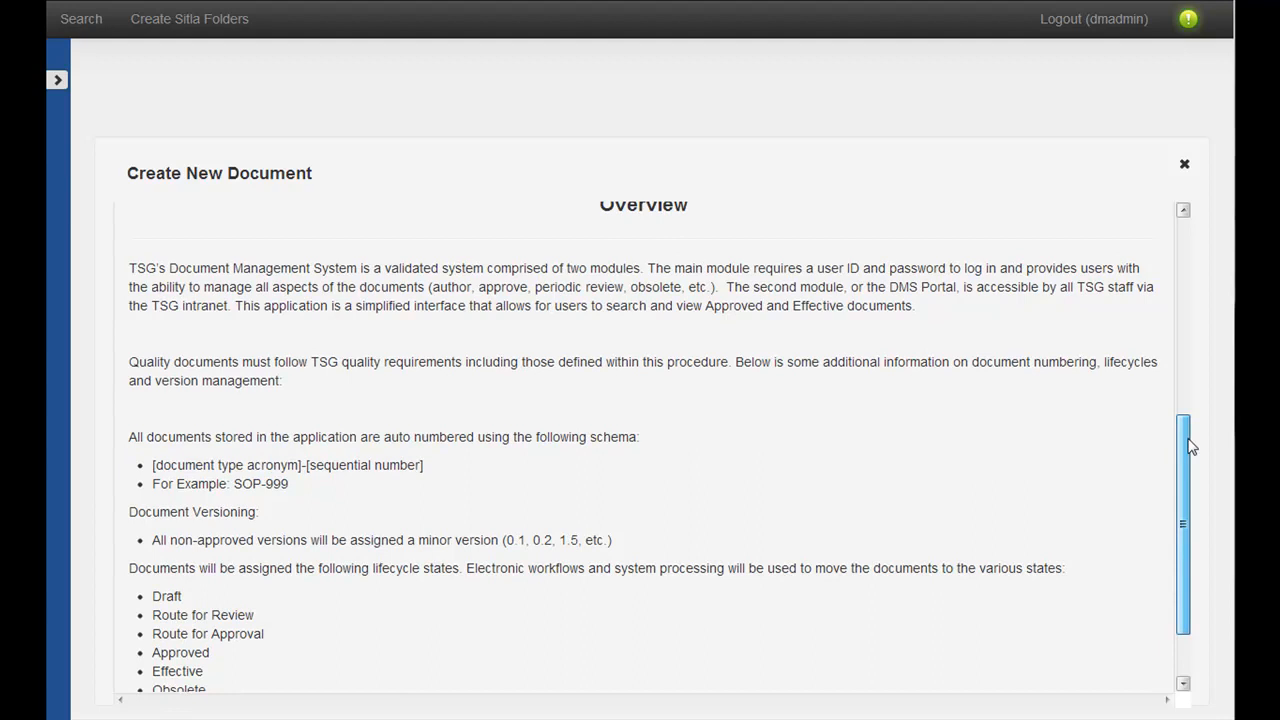
scroll(down, 3)
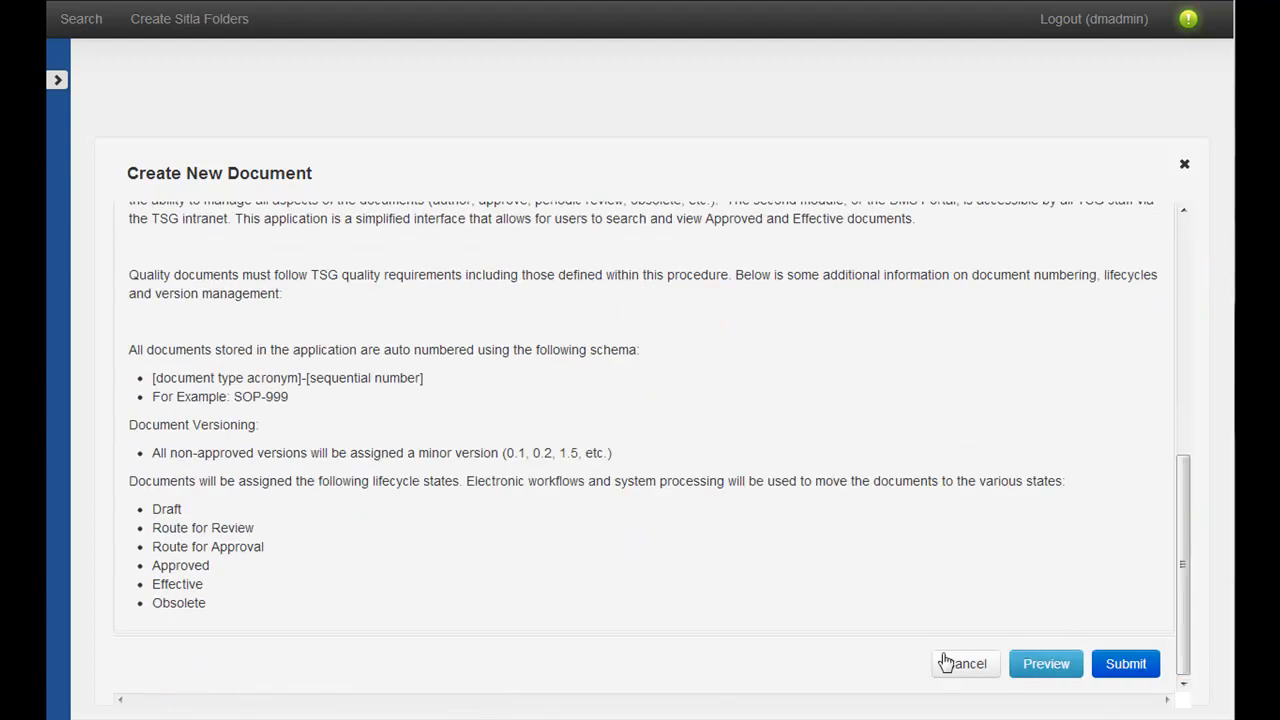
mouse_move(1046, 663)
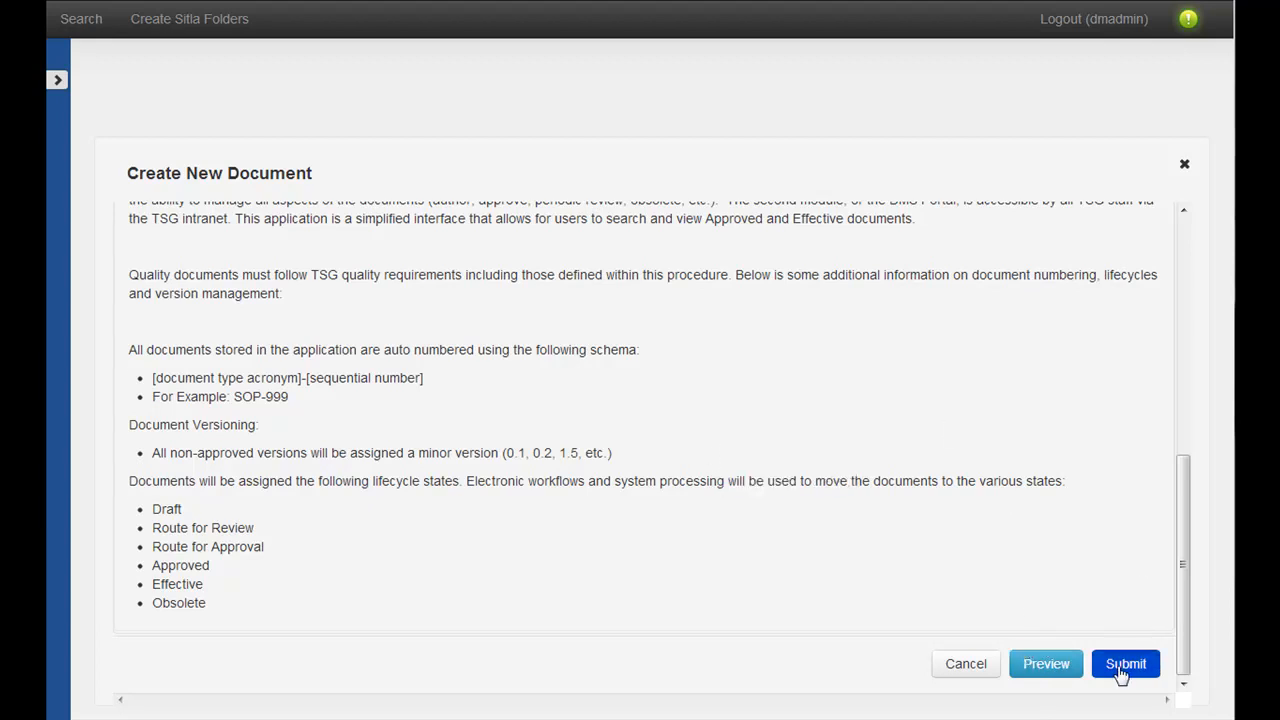
Submit the document and scroll through the rendered SOP-1234 PDF.
click(1125, 663)
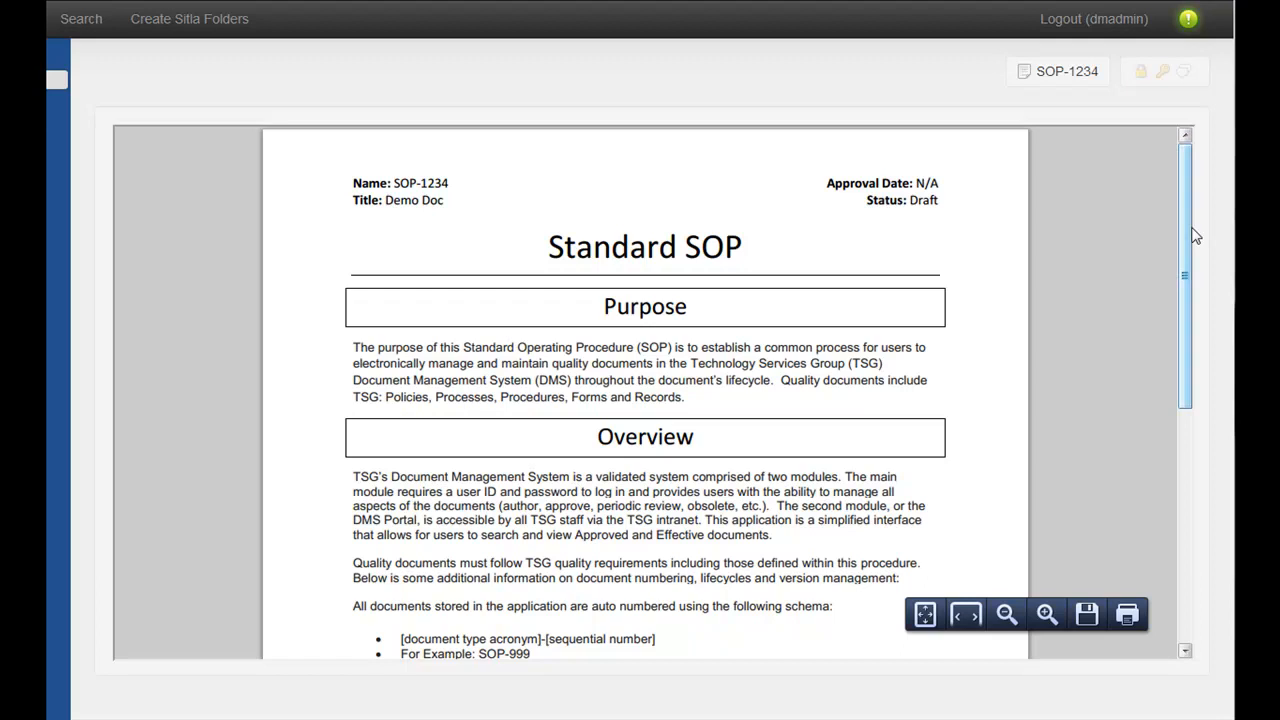
scroll(down, 3)
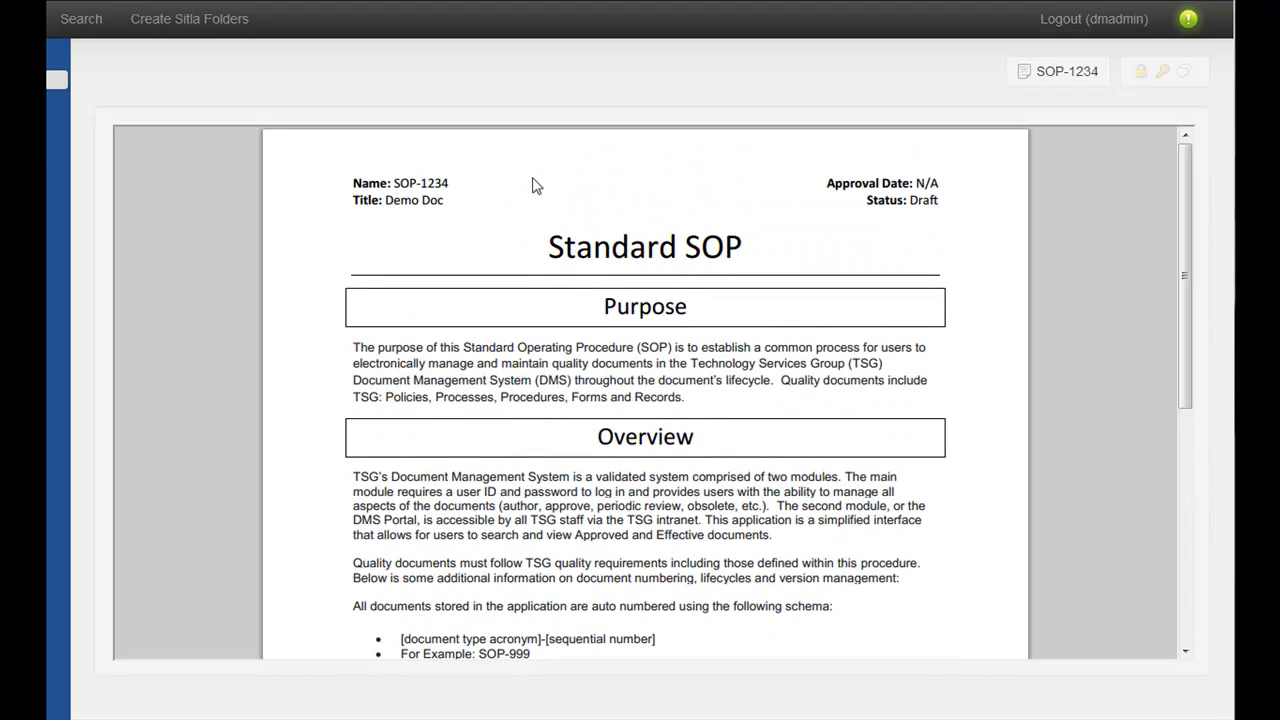
mouse_move(417, 227)
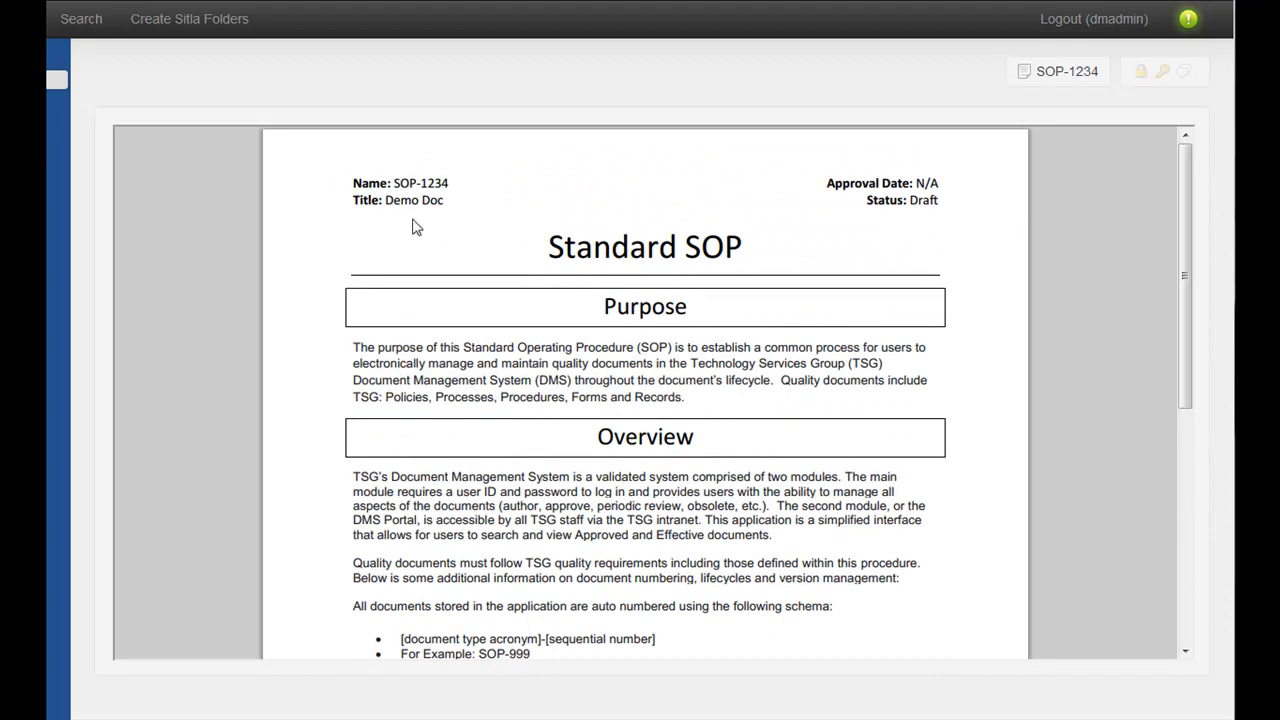
mouse_move(606, 333)
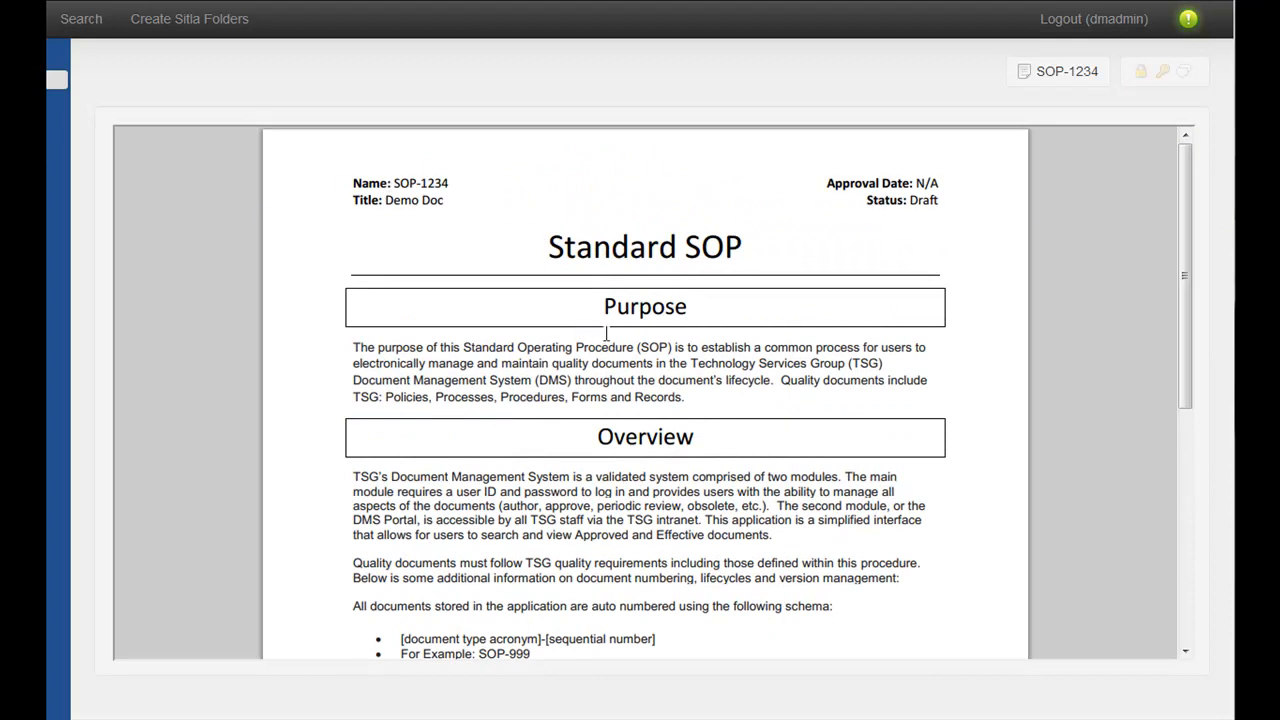
mouse_move(840, 256)
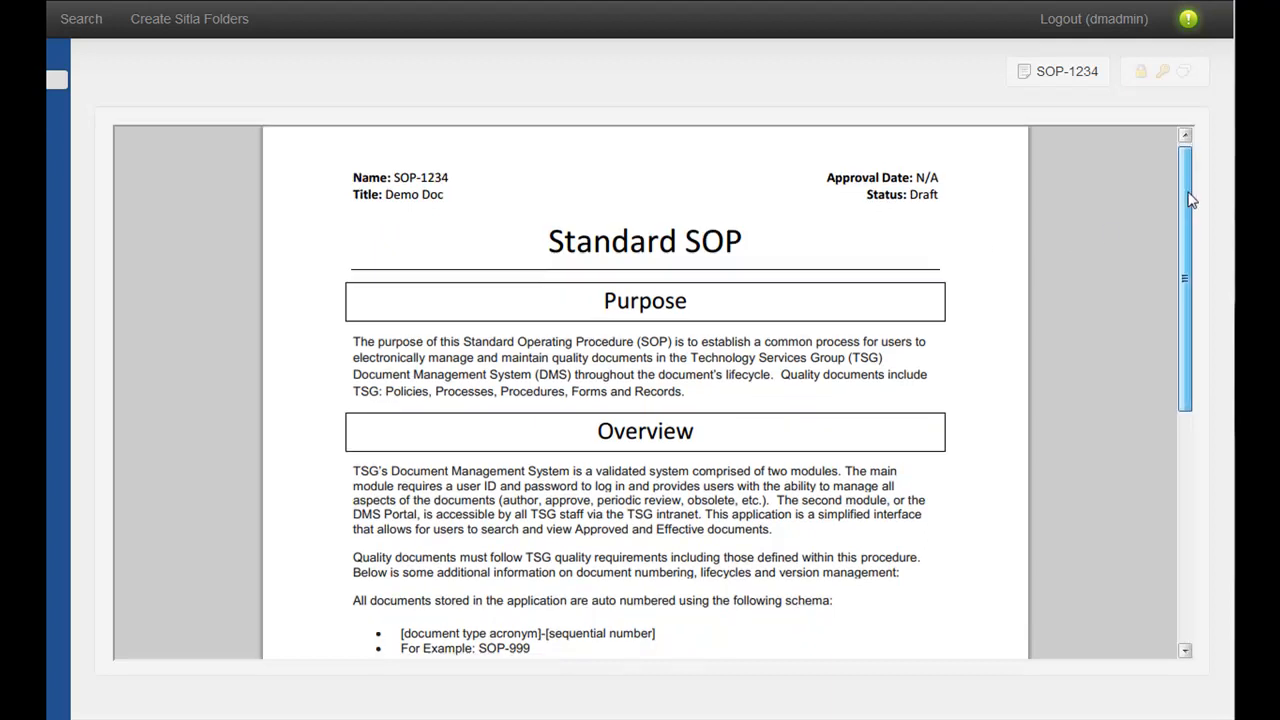
scroll(down, 3)
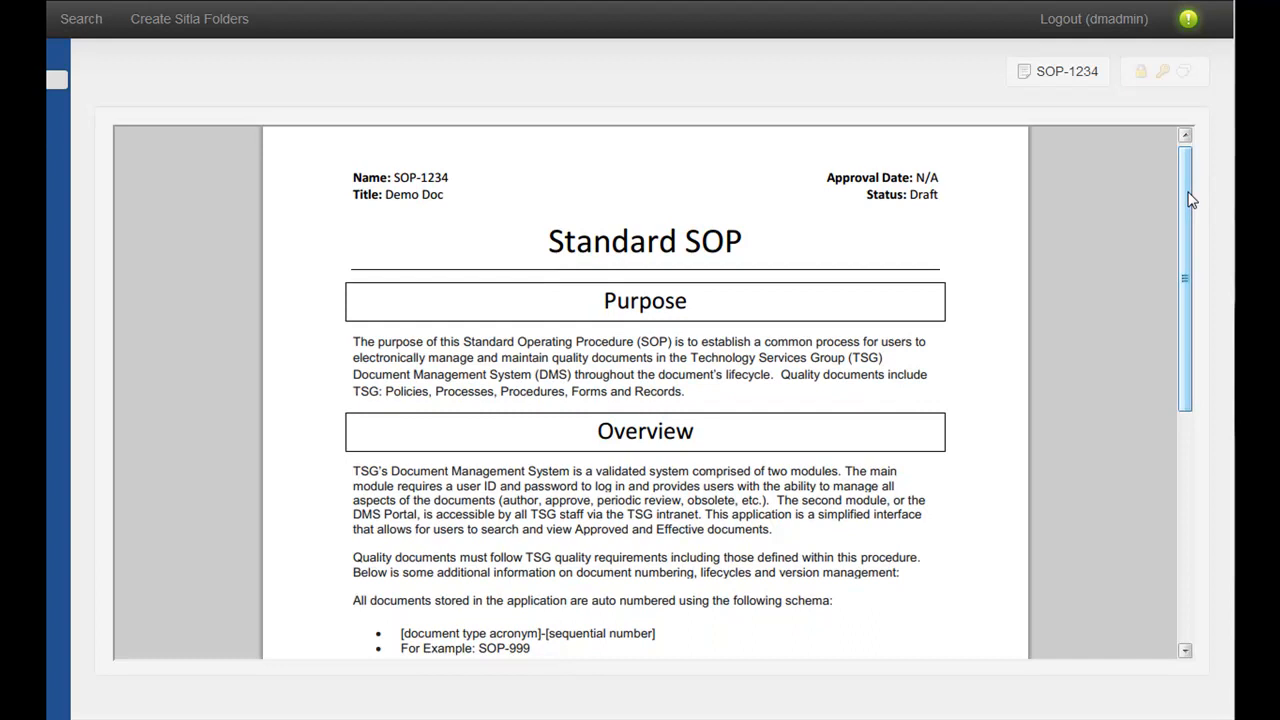